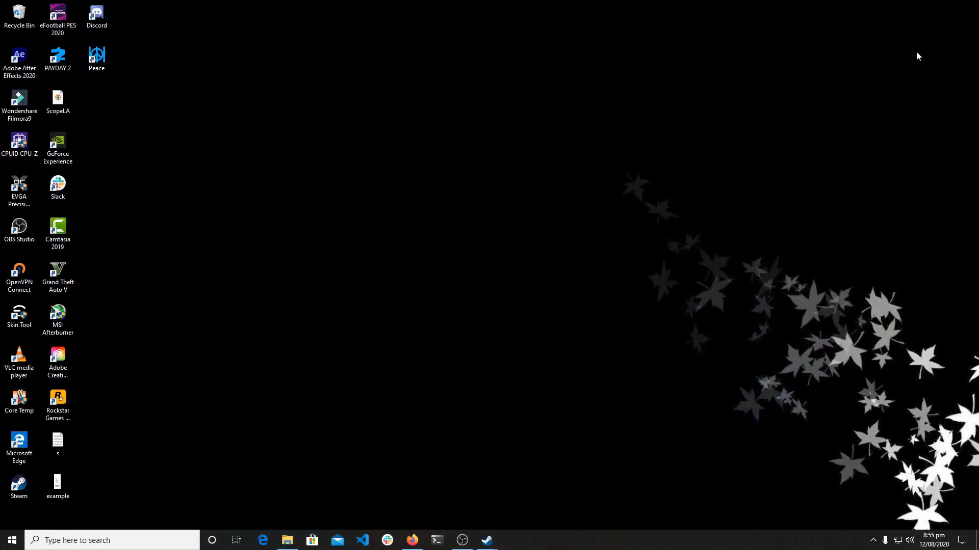
mouse_move(516, 542)
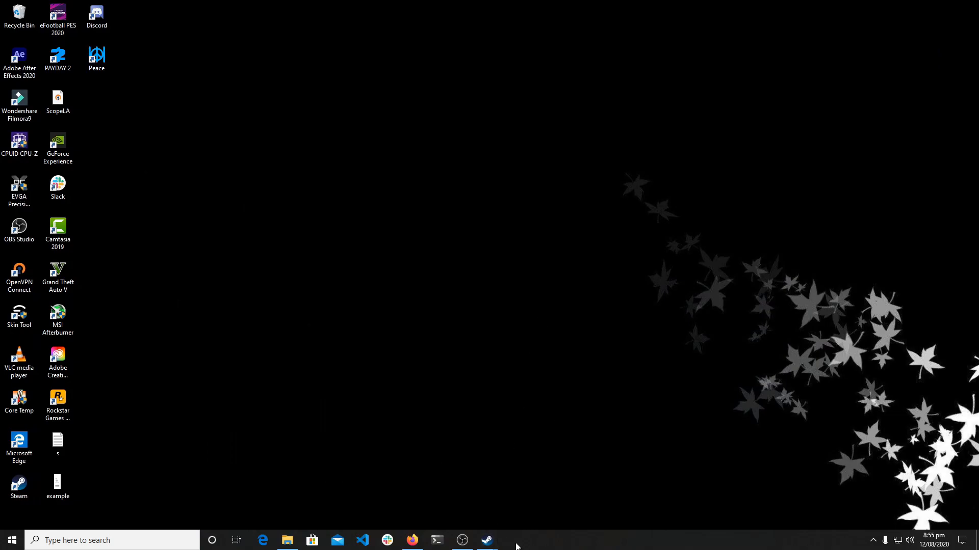
Bring up Steam from the taskbar, showing the eFootball PES 2020 library page
left_click(487, 541)
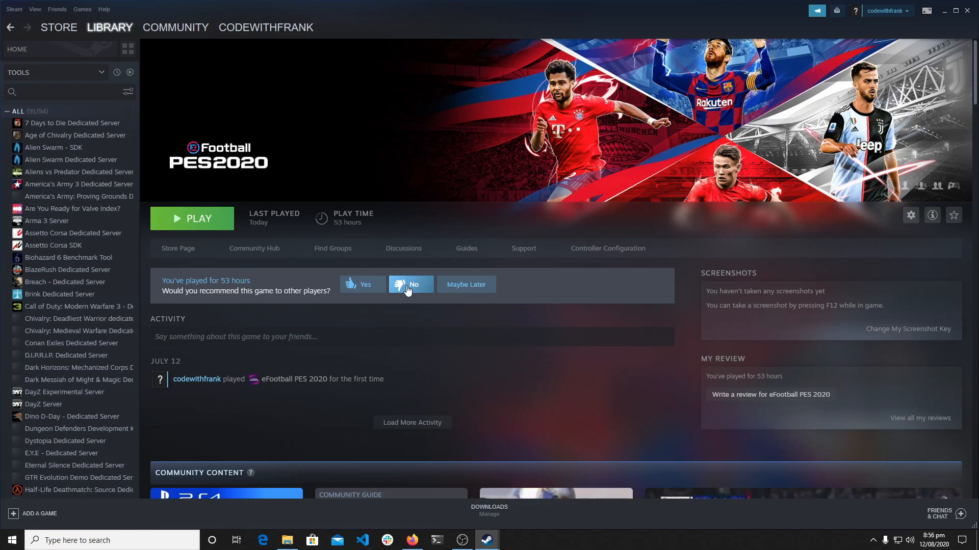
mouse_move(926, 11)
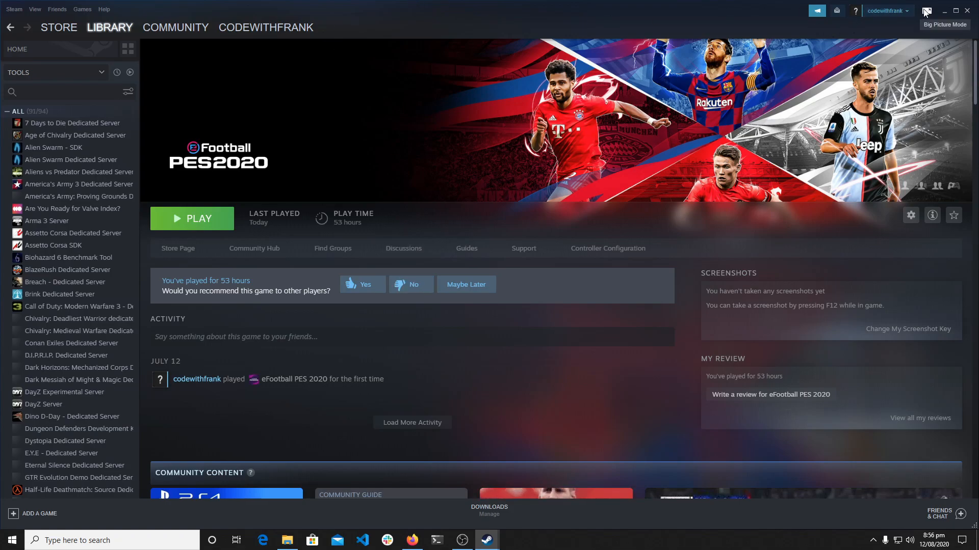
In Big Picture controller settings, select the PS4 controller, identify it and complete its calibration
left_click(927, 11)
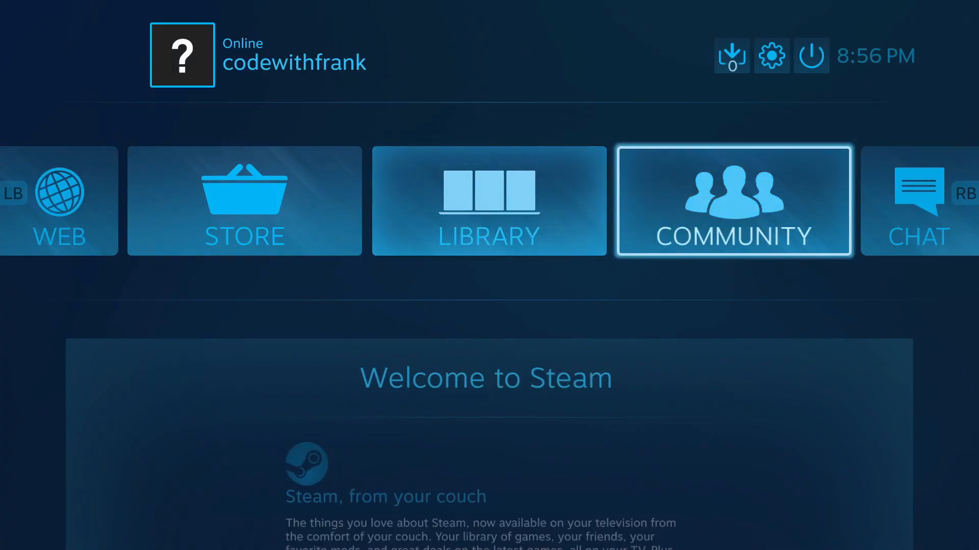
left_click(771, 56)
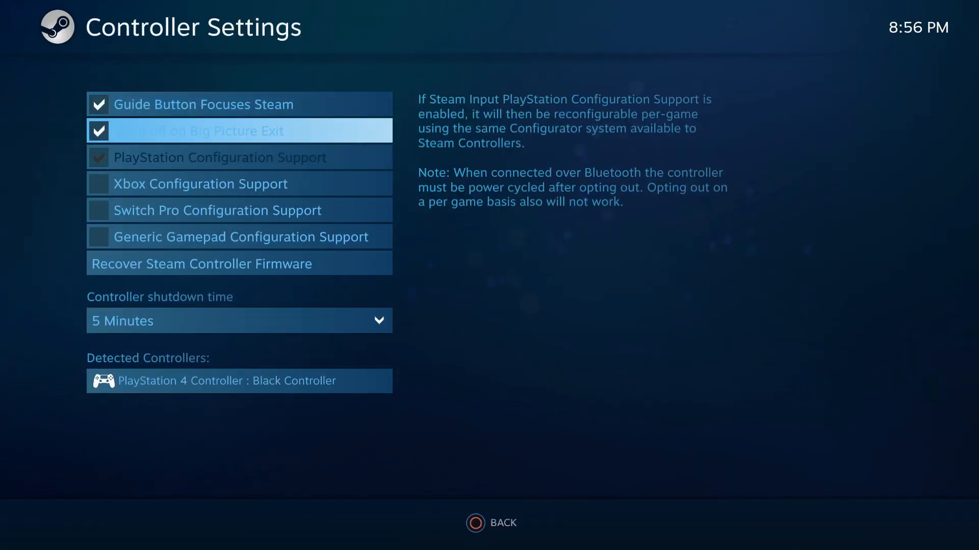
left_click(238, 380)
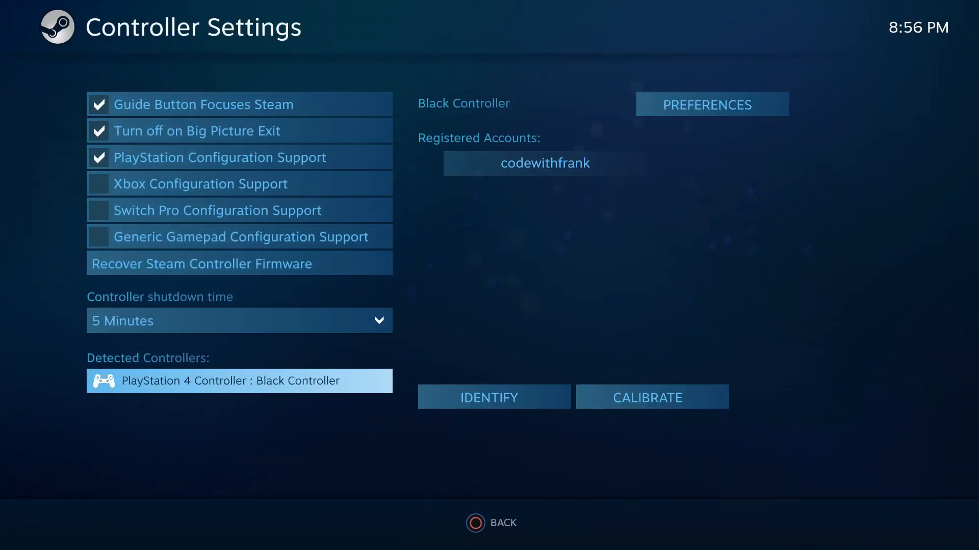
left_click(493, 397)
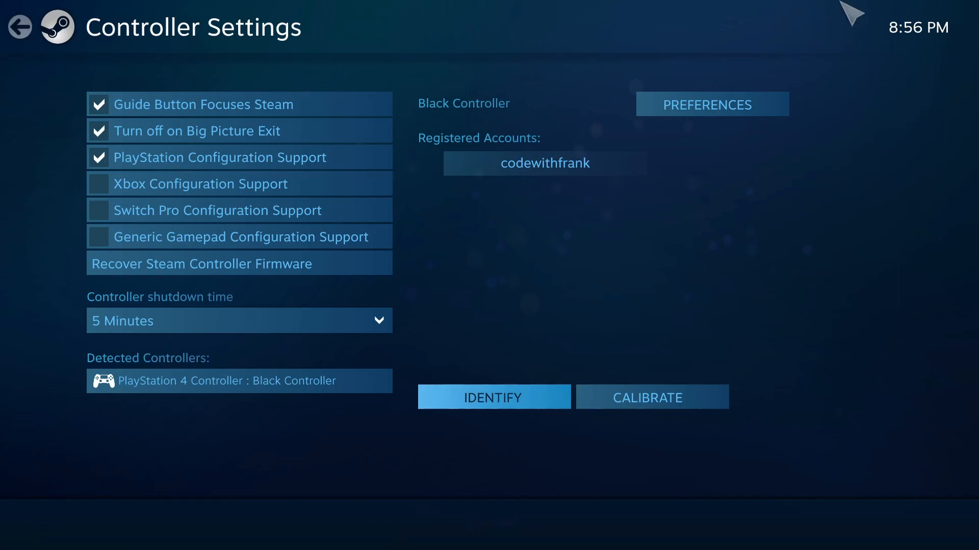
left_click(646, 397)
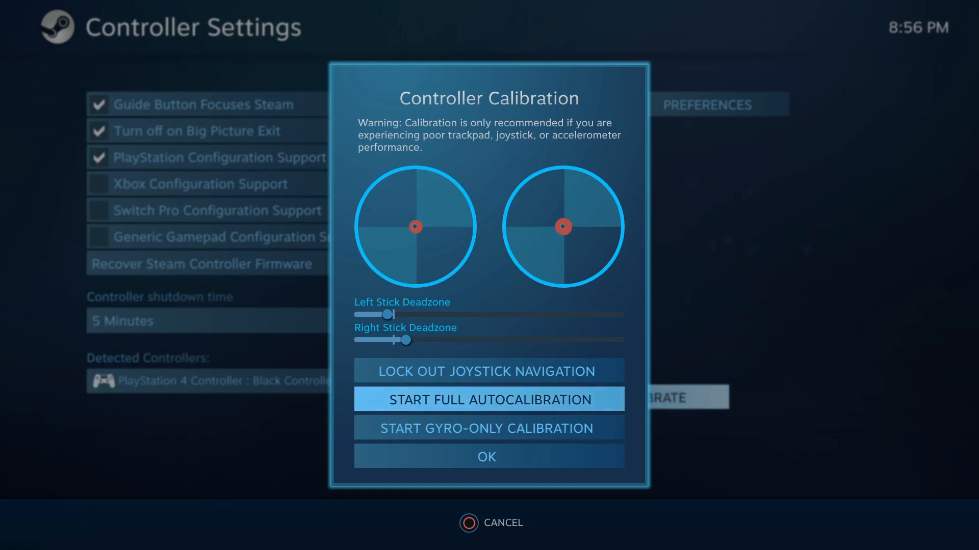
left_click(487, 456)
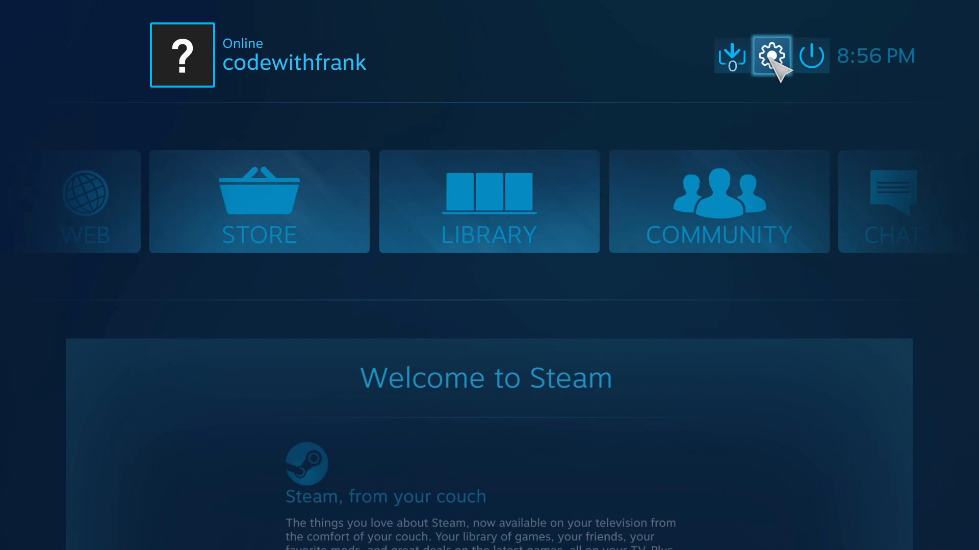
Revisit Big Picture settings, return to the home screen and exit Big Picture mode
left_click(771, 55)
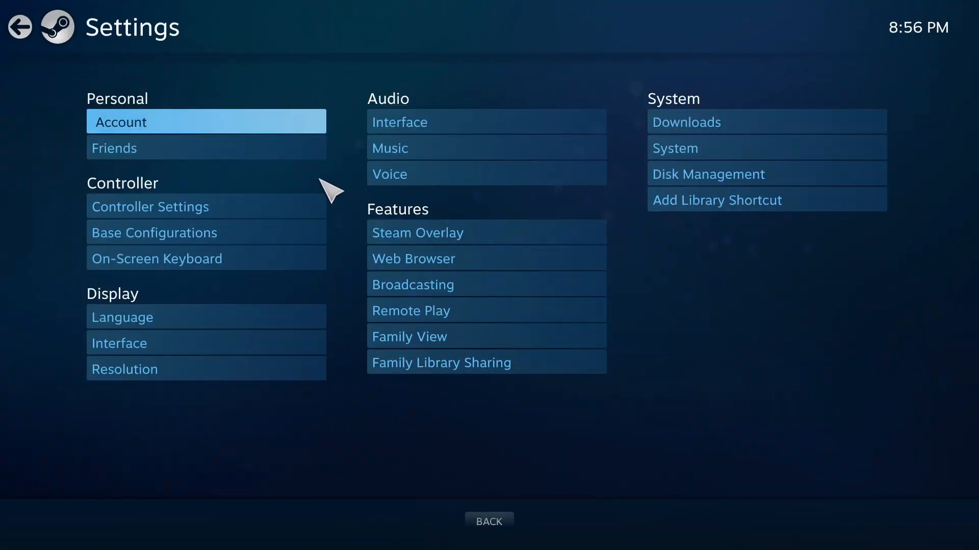
left_click(19, 29)
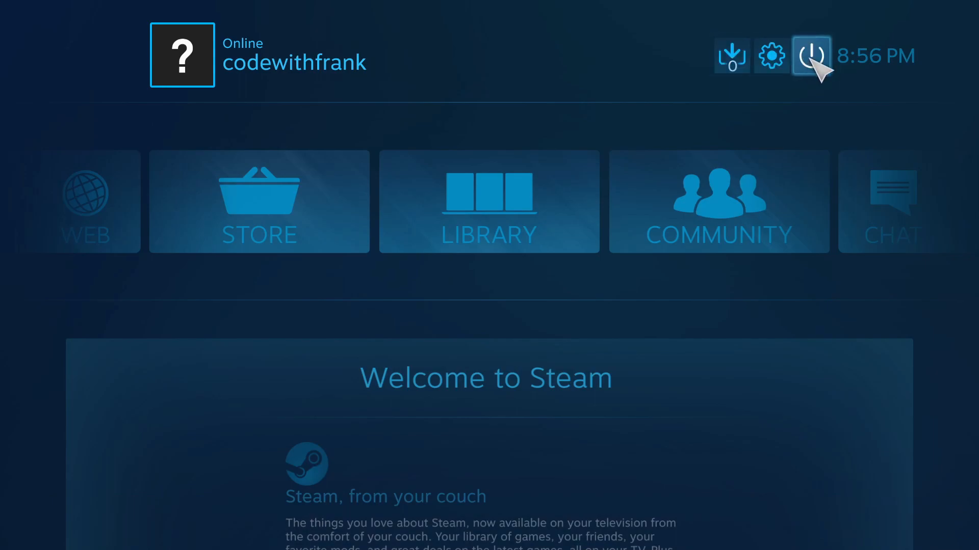
mouse_move(772, 56)
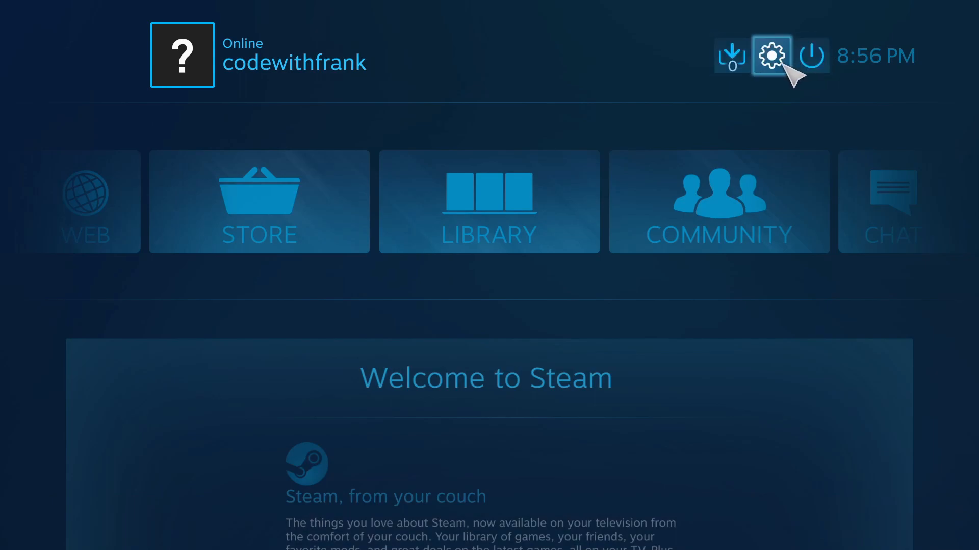
left_click(771, 56)
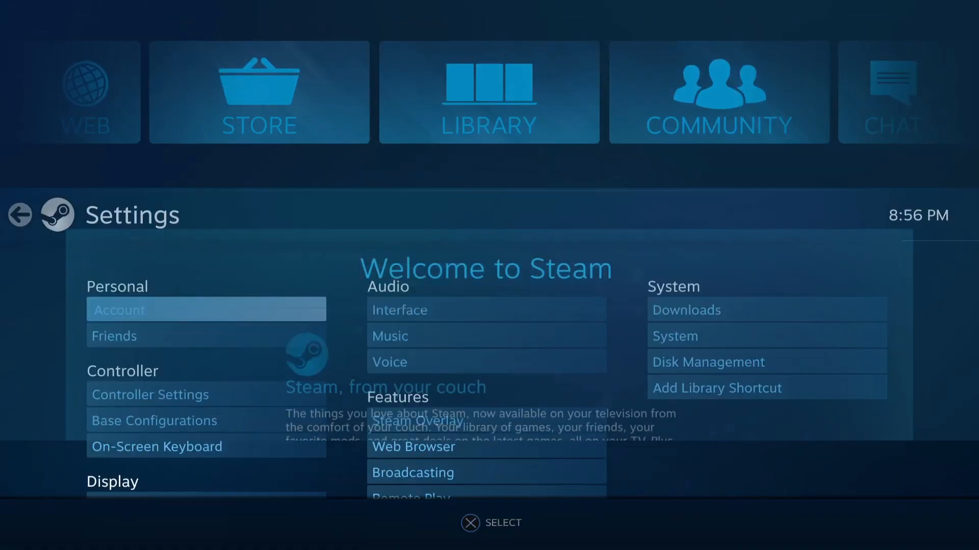
left_click(19, 216)
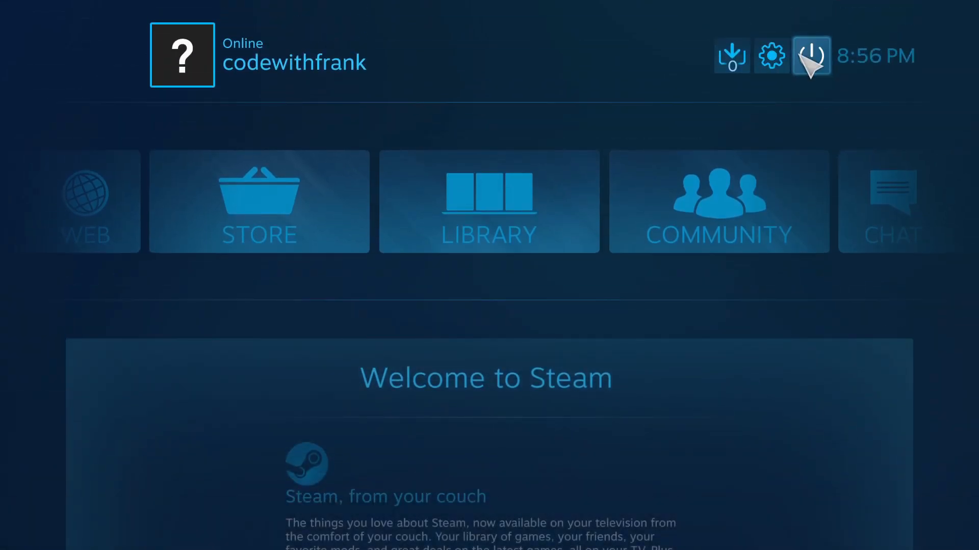
left_click(811, 55)
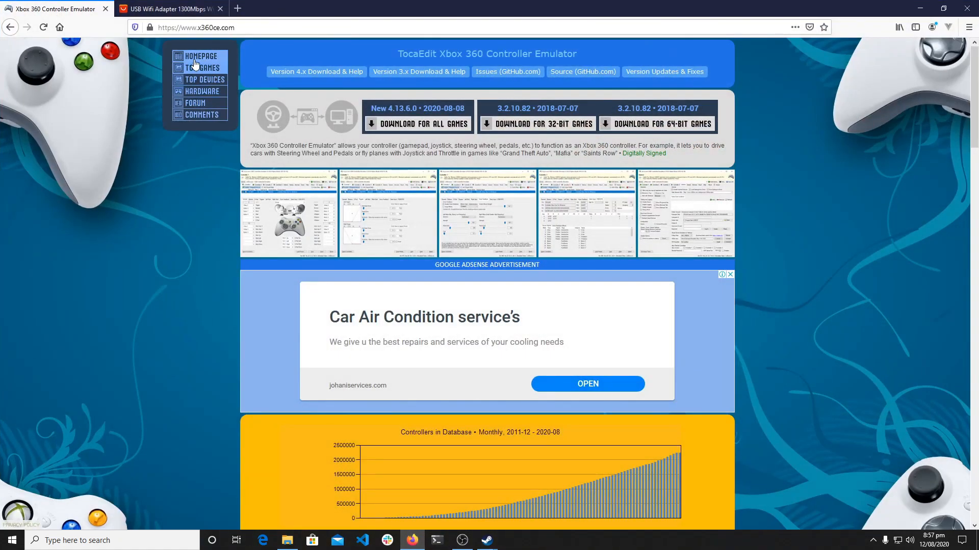
On x360ce.com, request the x360ce download for 64-bit games
left_click(196, 27)
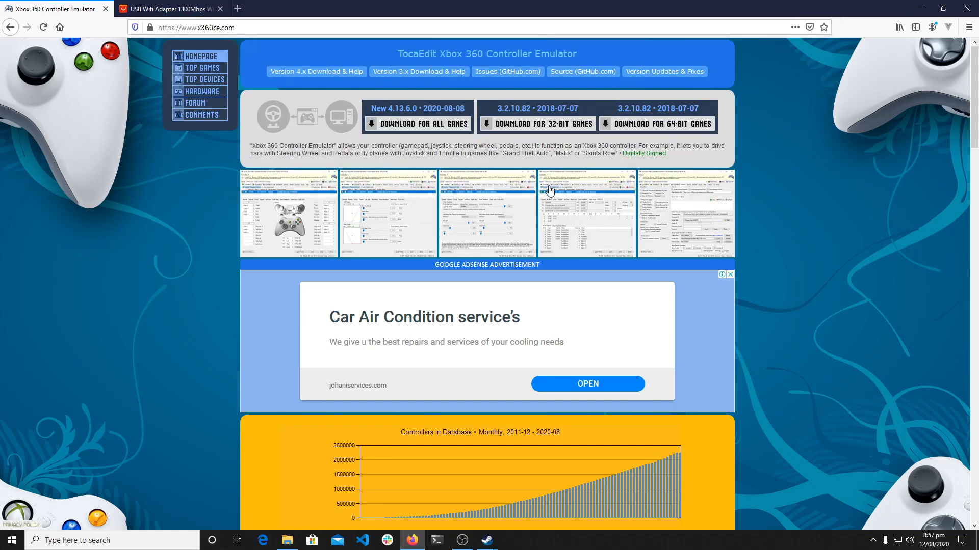
mouse_move(548, 189)
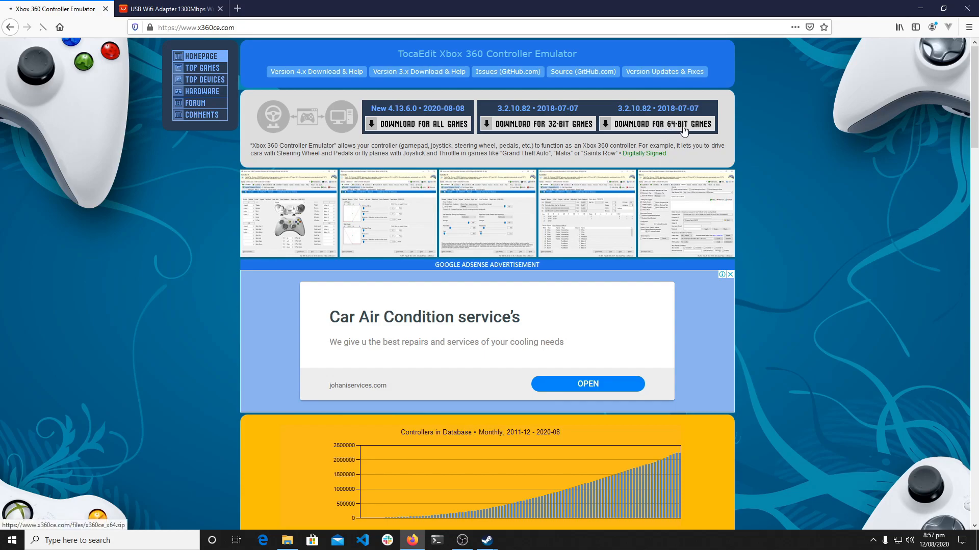
left_click(662, 123)
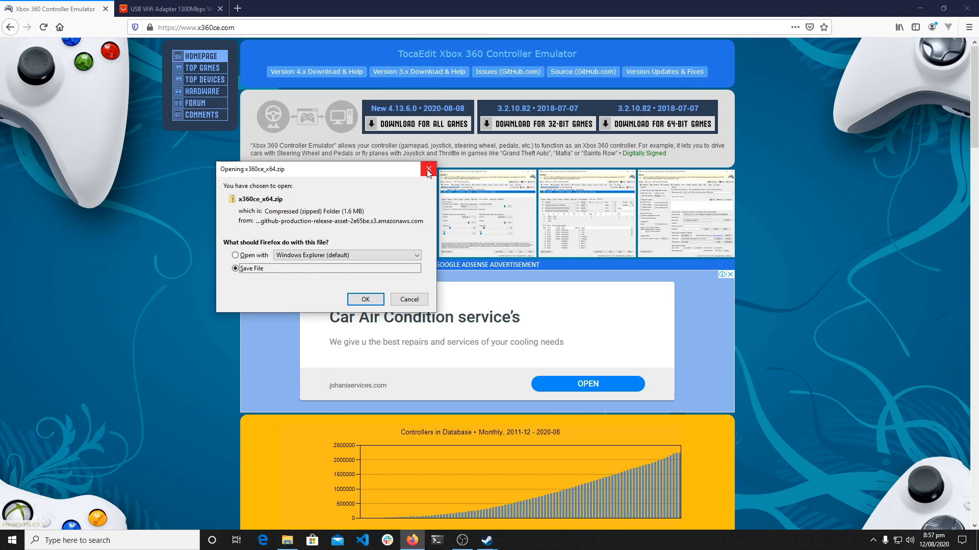
mouse_move(429, 174)
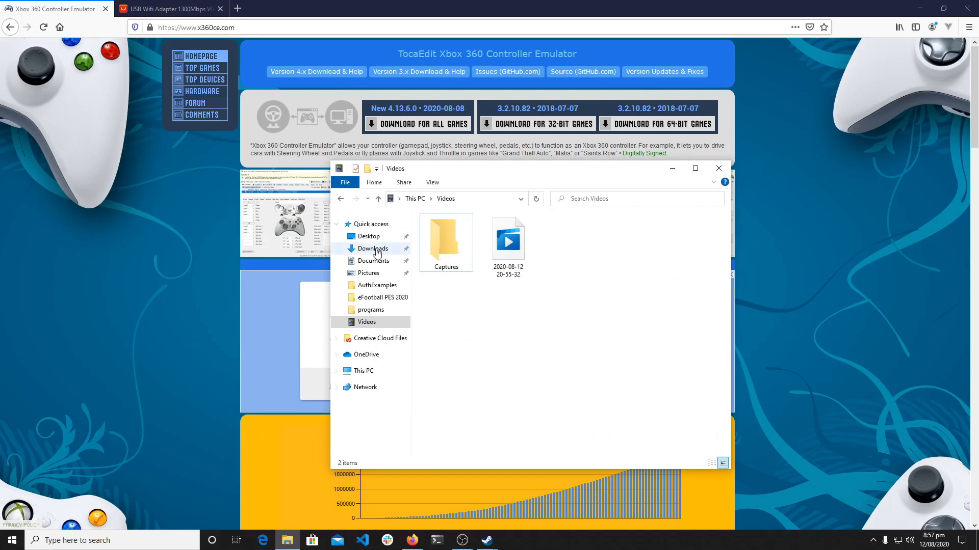
Open x360ce_x64.zip from Downloads, then bring the Steam PES 2020 page forward
left_click(371, 249)
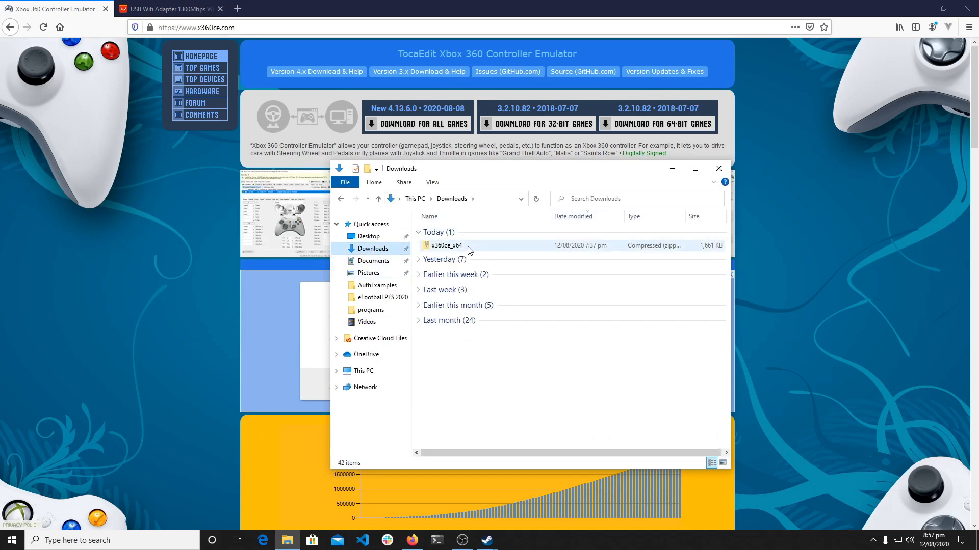
double_click(443, 245)
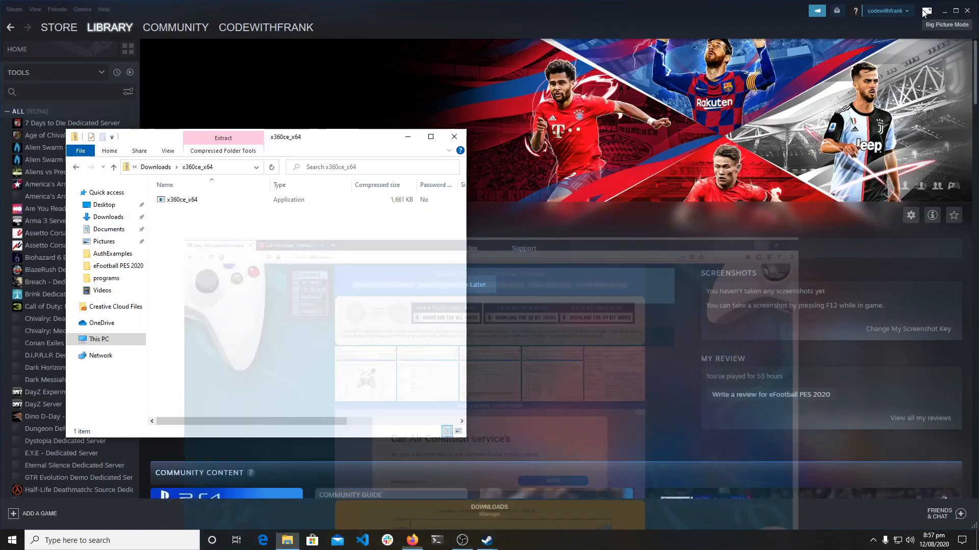
left_click(453, 136)
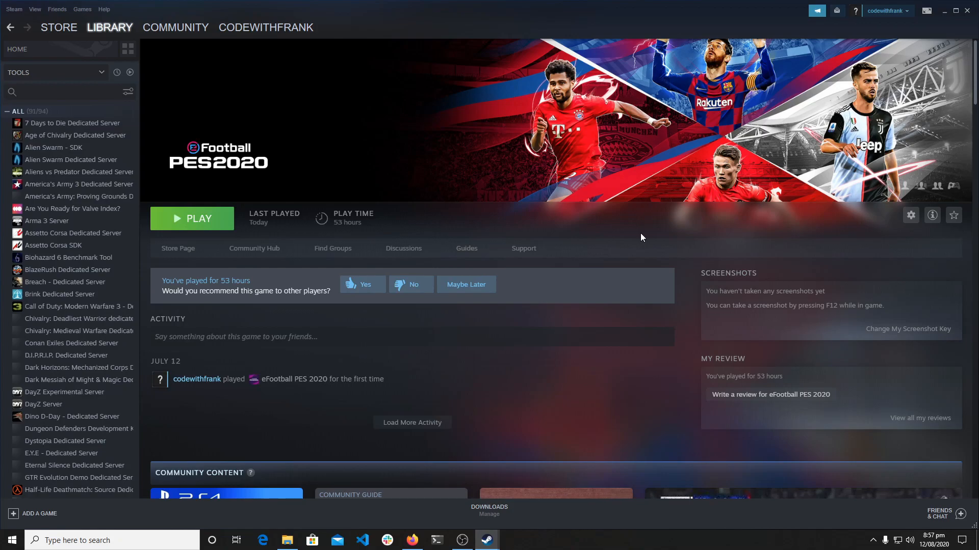
mouse_move(289, 251)
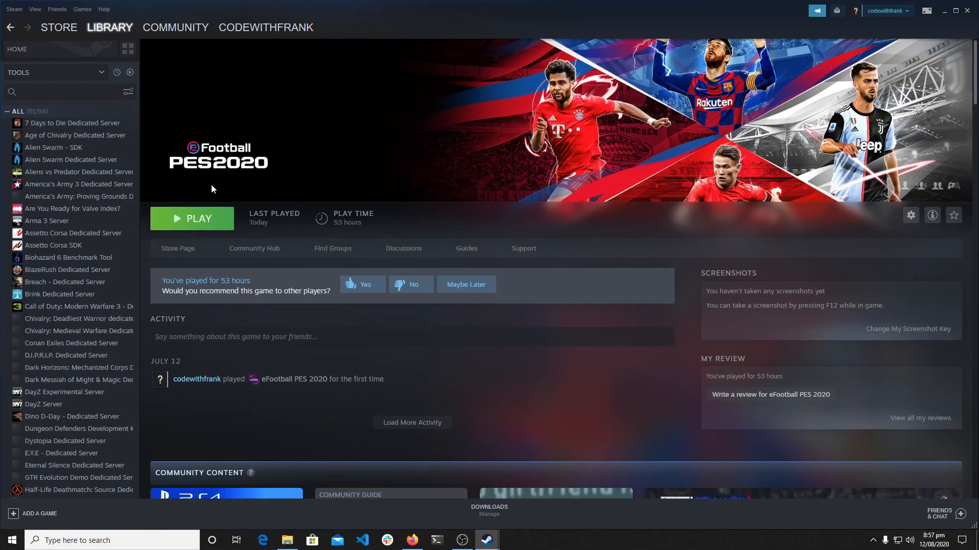
From Library Home, browse eFootball PES 2020's local files via its Properties
left_click(109, 27)
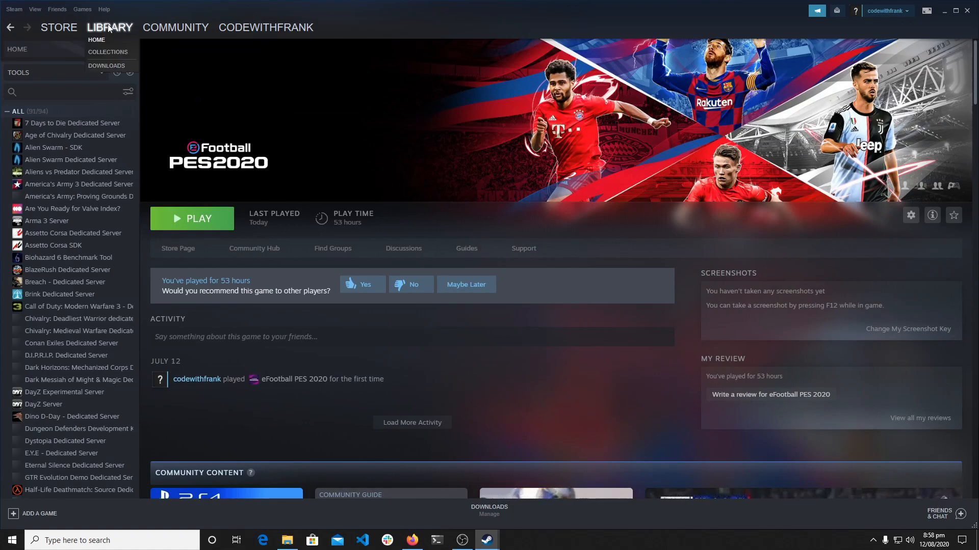
left_click(97, 40)
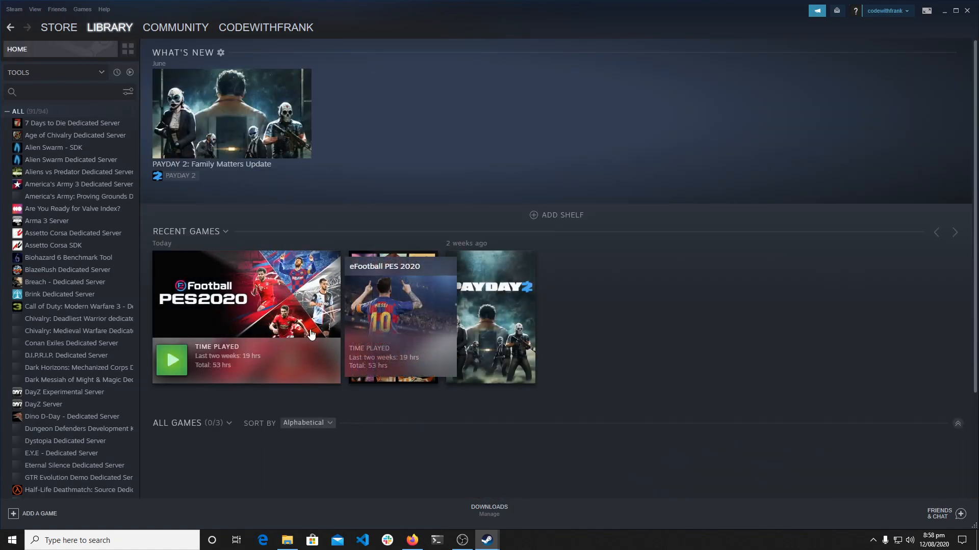
right_click(265, 298)
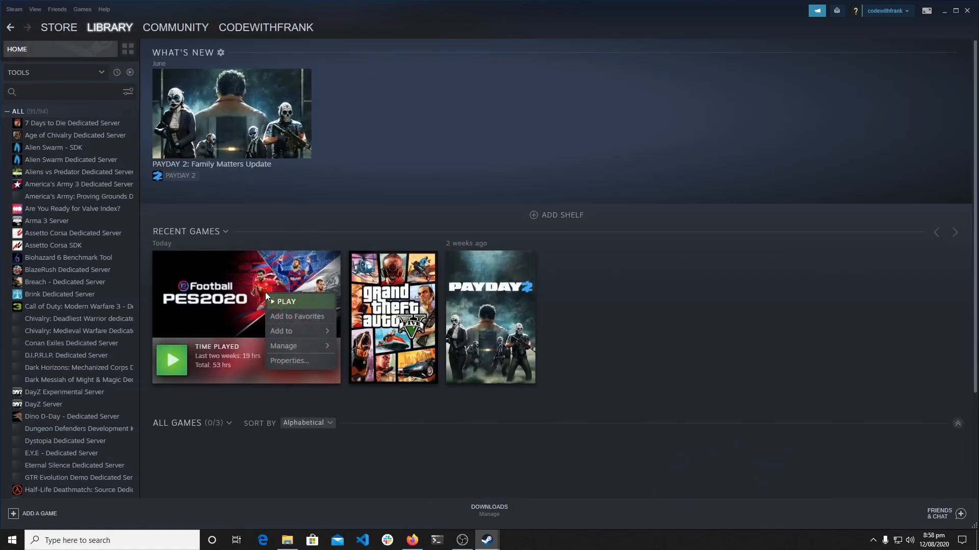
left_click(283, 346)
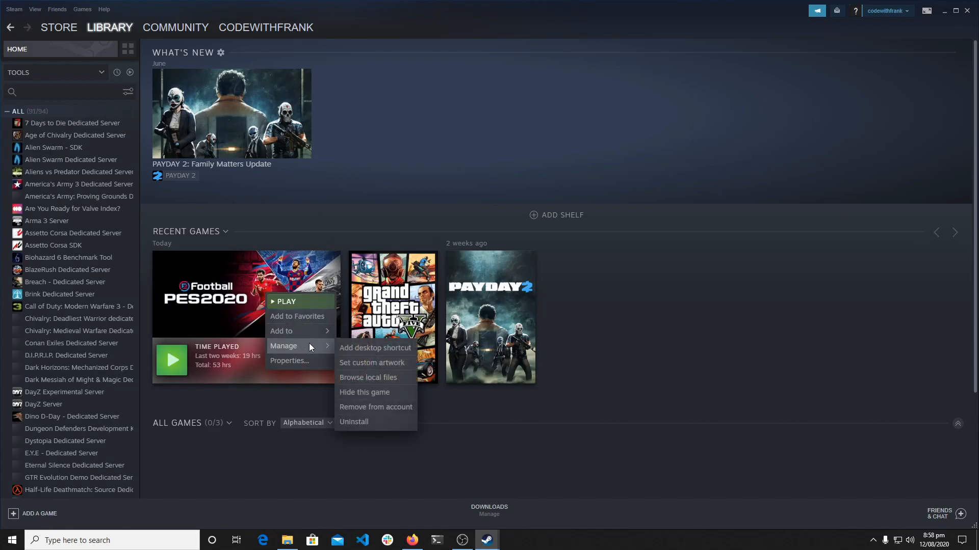
left_click(289, 361)
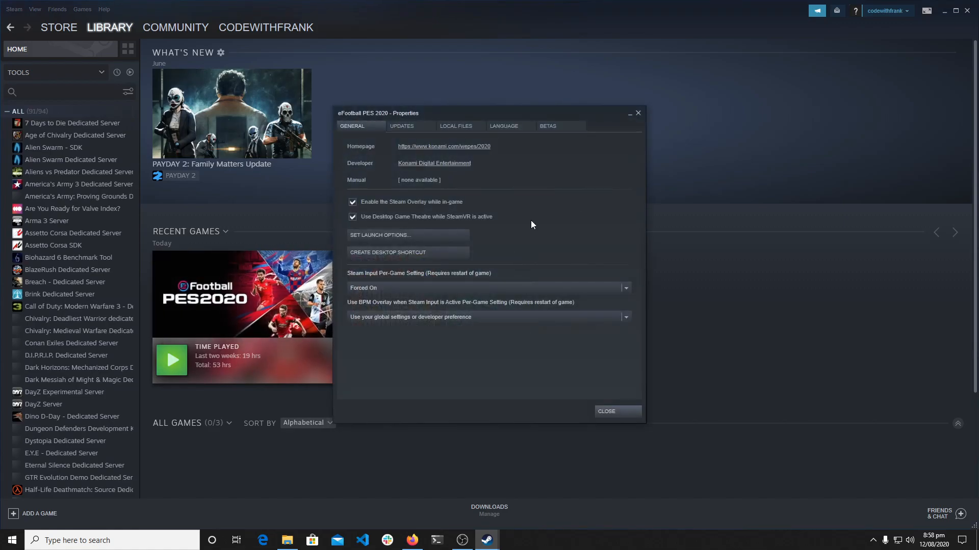
left_click(458, 126)
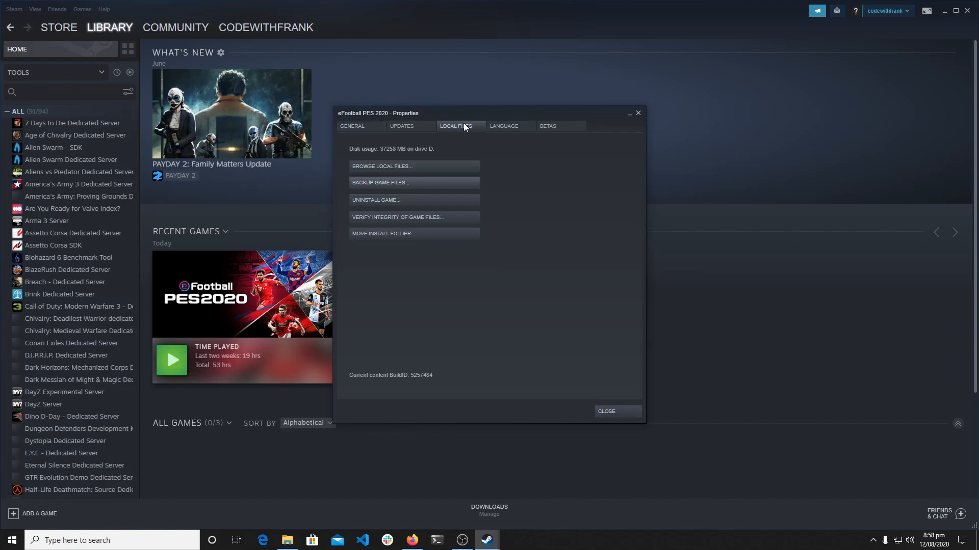
mouse_move(372, 168)
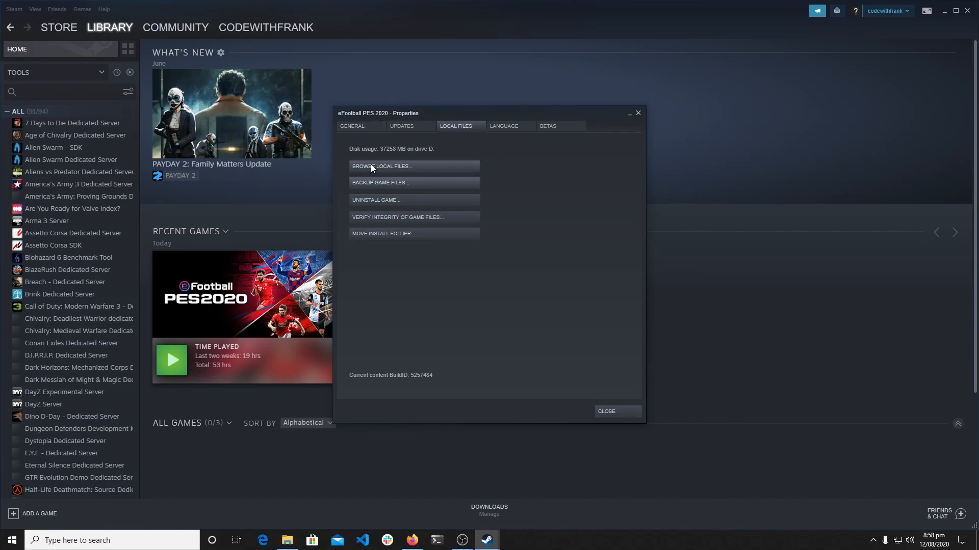
left_click(382, 167)
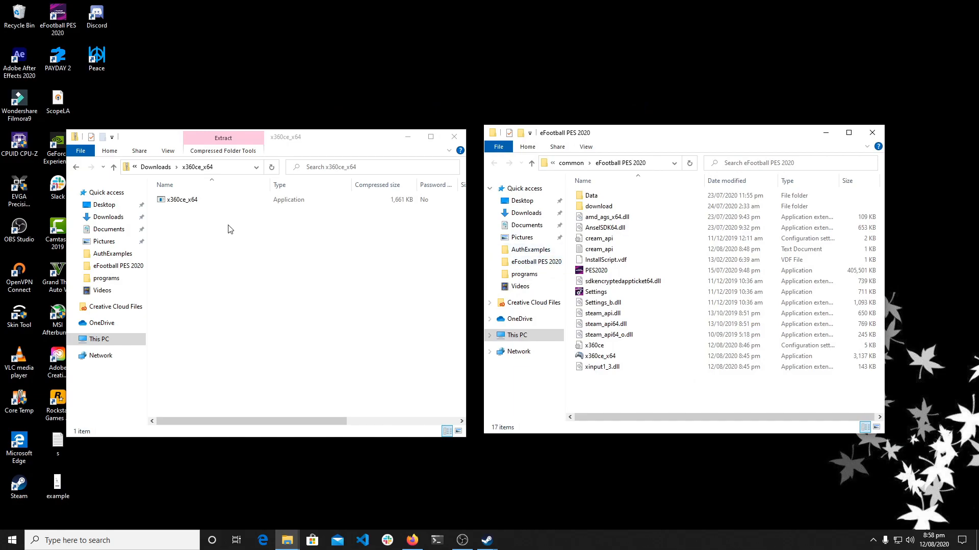
Copy x360ce_x64 from the archive into the eFootball PES 2020 folder, replacing the old x360ce files
left_click(182, 200)
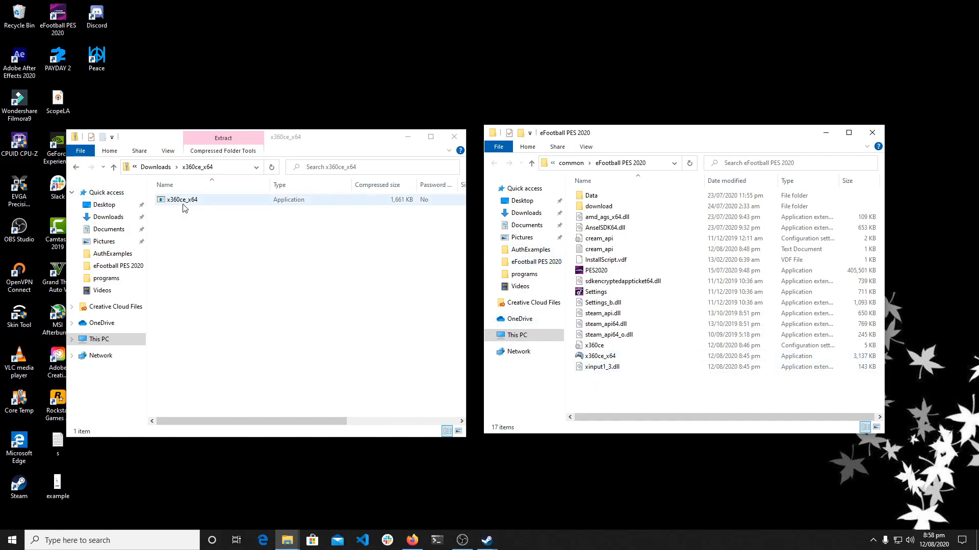
left_click_drag(181, 199, 680, 368)
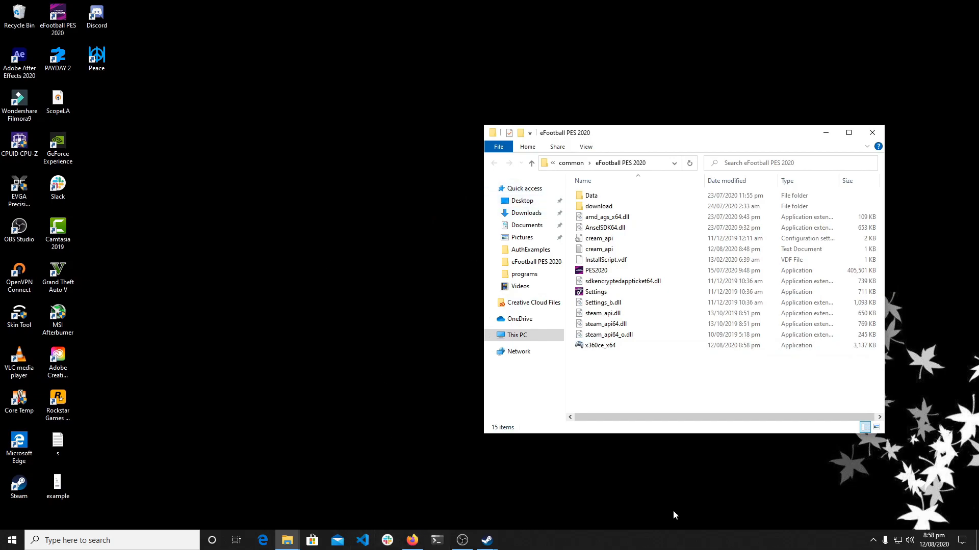
left_click(597, 346)
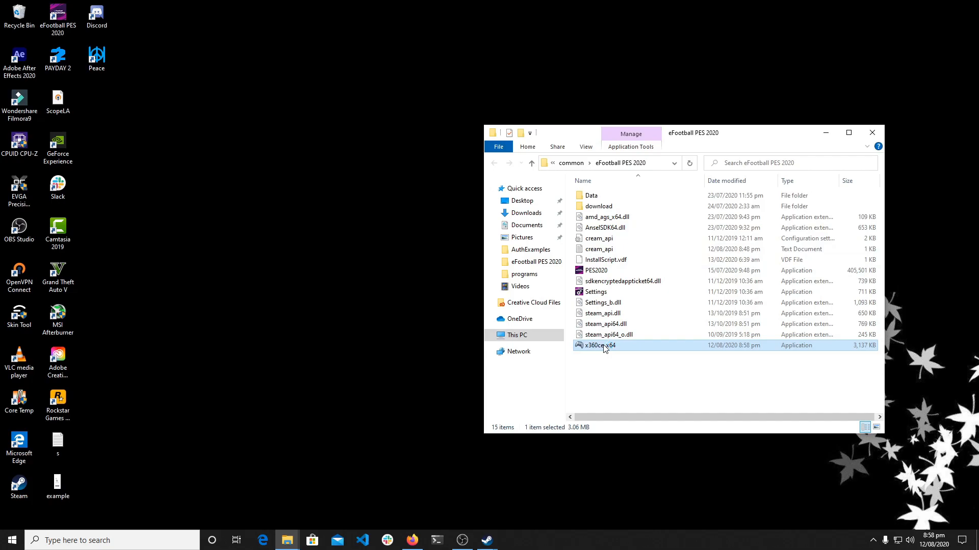
Launch x360ce_x64 from the game folder and let it create the missing xinput1_3.dll
double_click(599, 345)
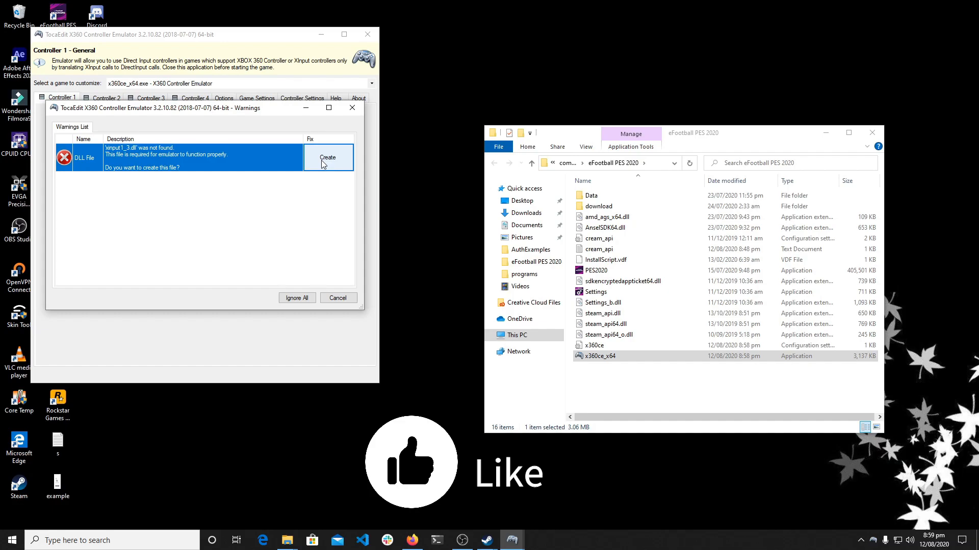
left_click(328, 157)
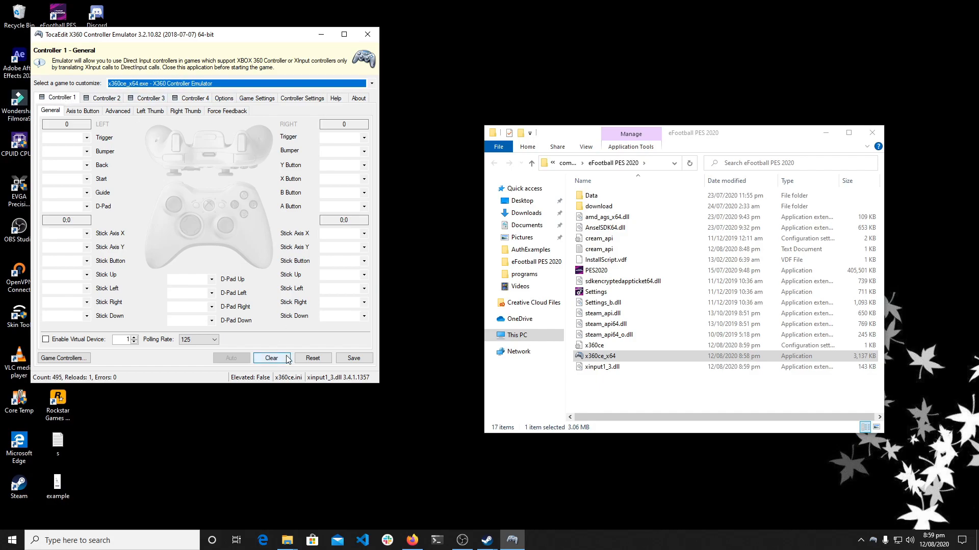
Reset Controller 1 settings and show the installed game controllers list with the Wireless Controller
left_click(312, 358)
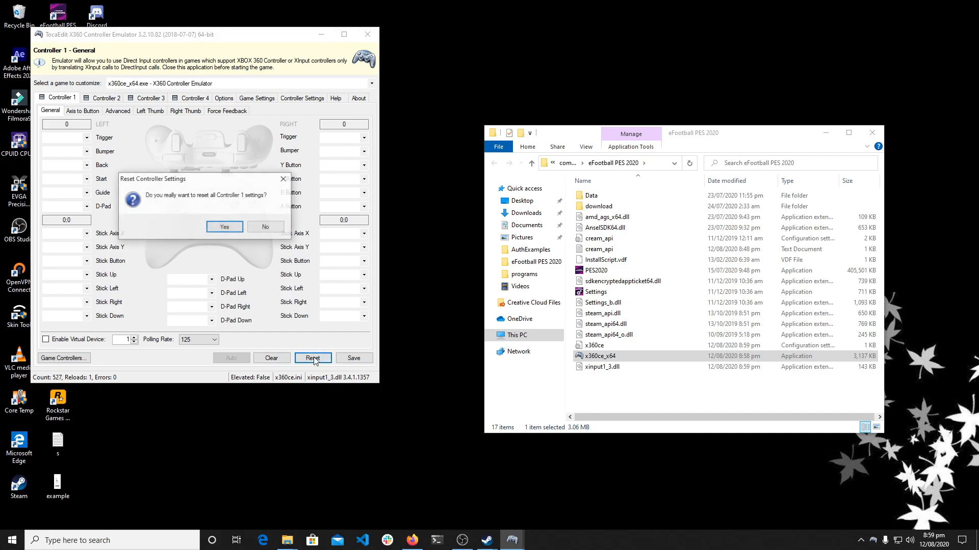
left_click(224, 226)
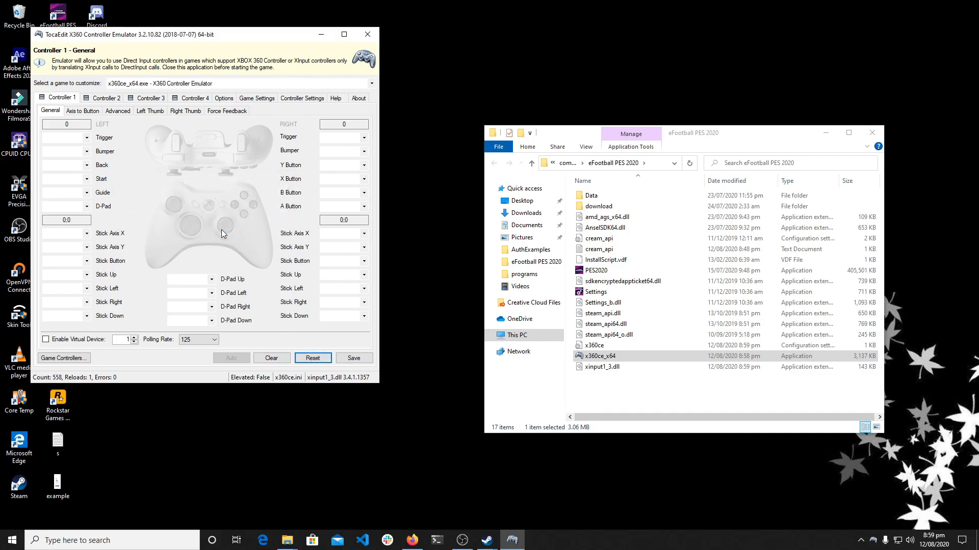
left_click(63, 358)
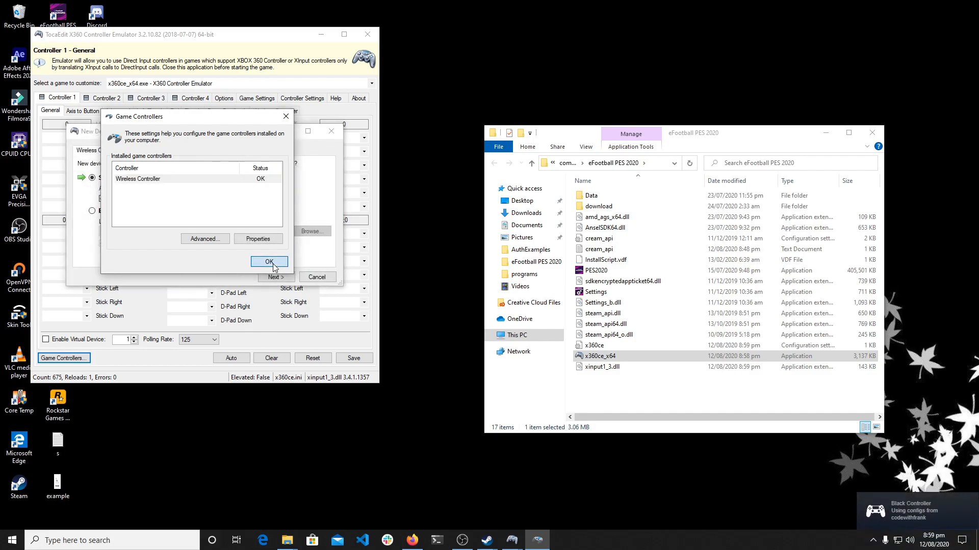
Close Game Controllers and load the Internet default settings for the newly detected Wireless Controller
left_click(269, 262)
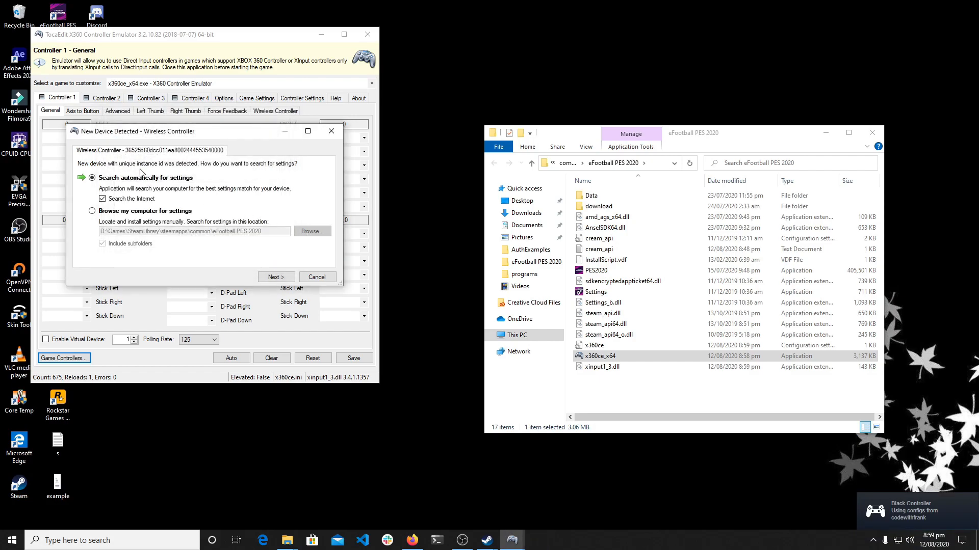
mouse_move(264, 232)
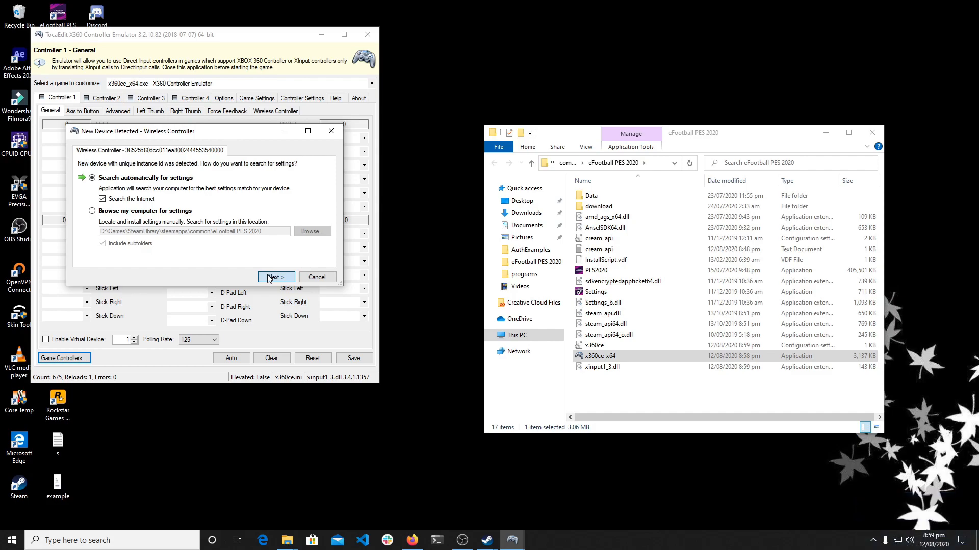
mouse_move(230, 245)
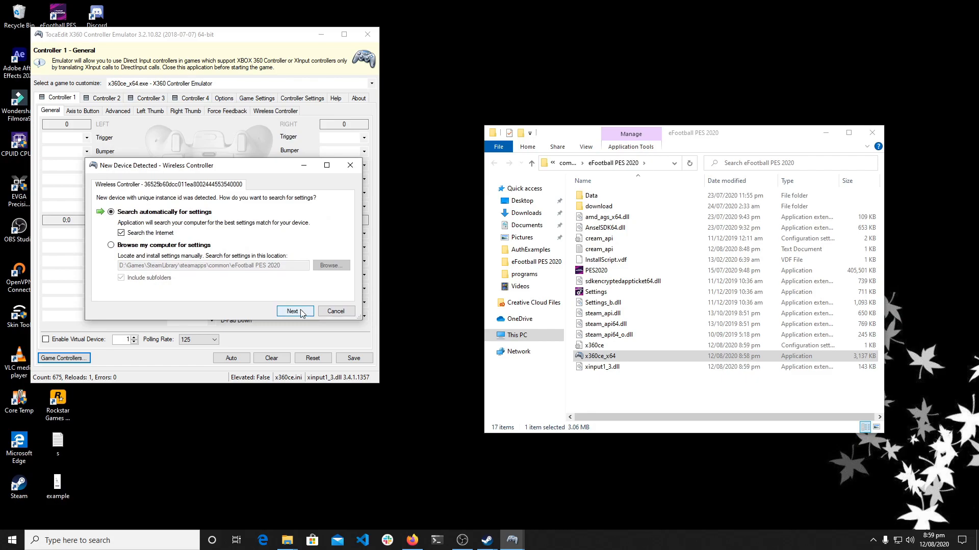
left_click(294, 311)
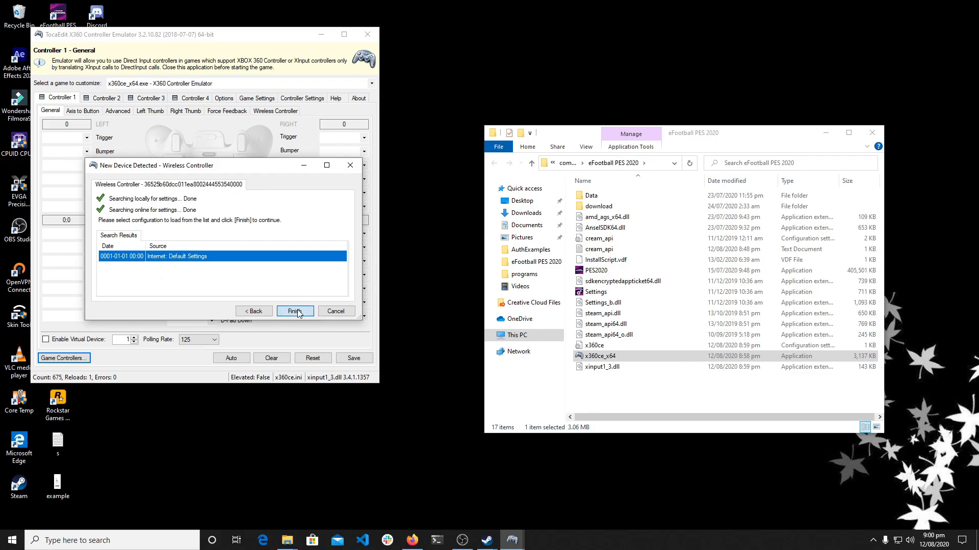
left_click(295, 311)
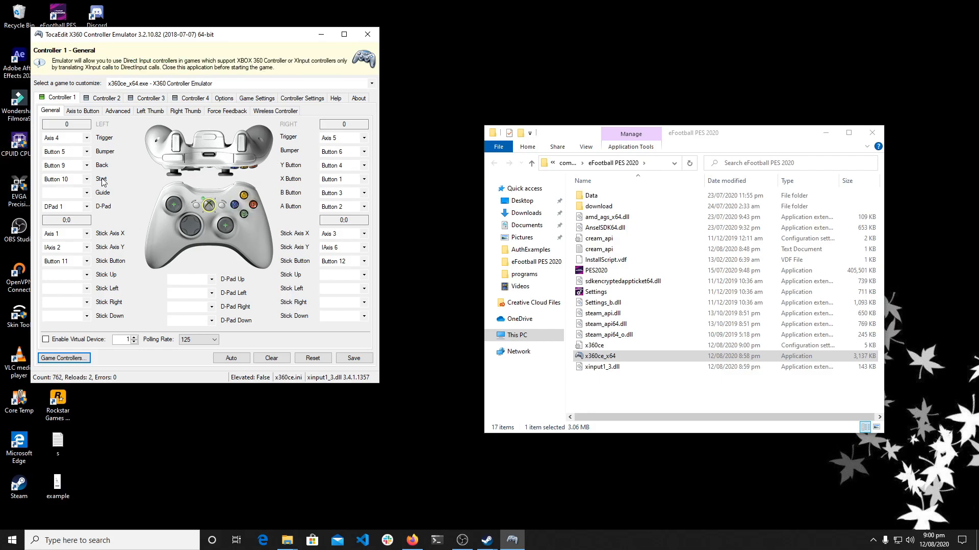
Auto-fill Controller 1's mapping, then reset Controller 1 settings again
left_click(231, 358)
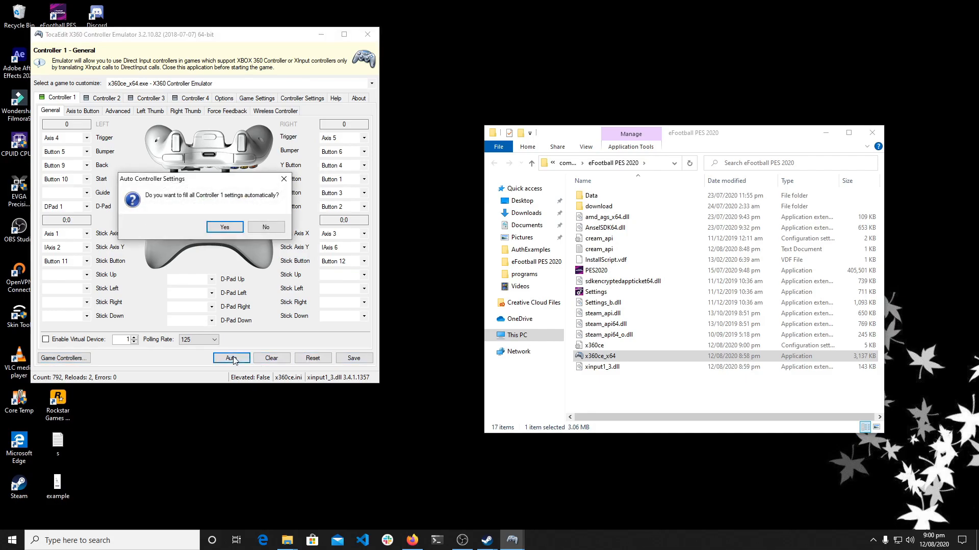
left_click(225, 227)
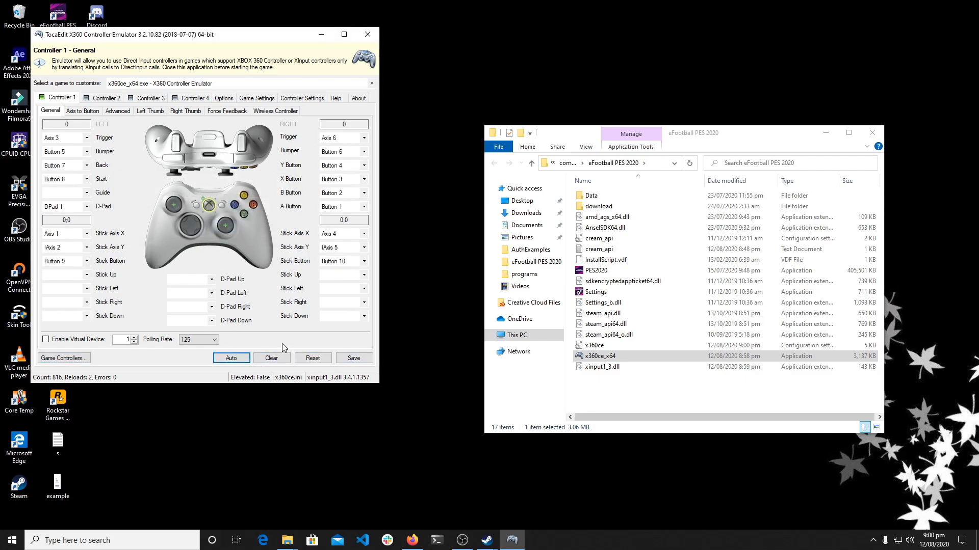
left_click(313, 358)
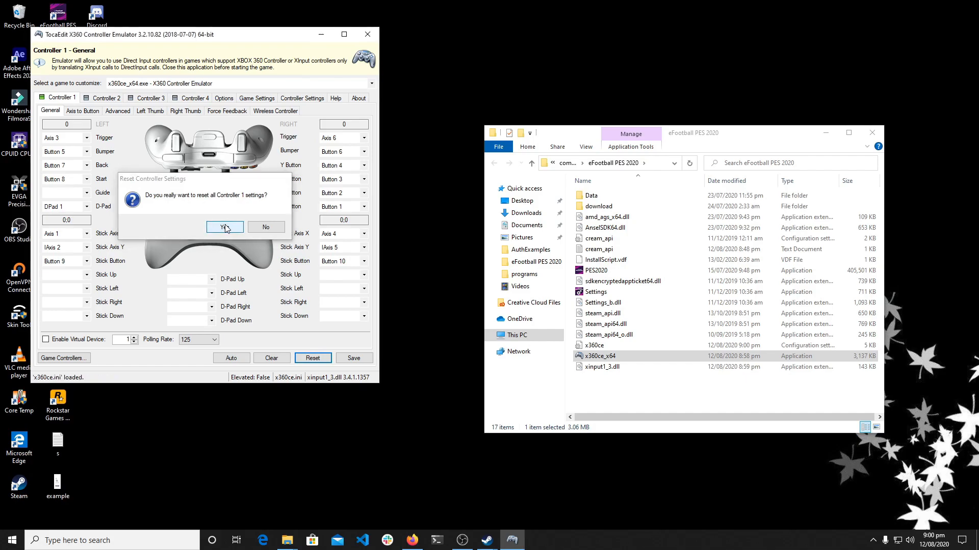
left_click(225, 227)
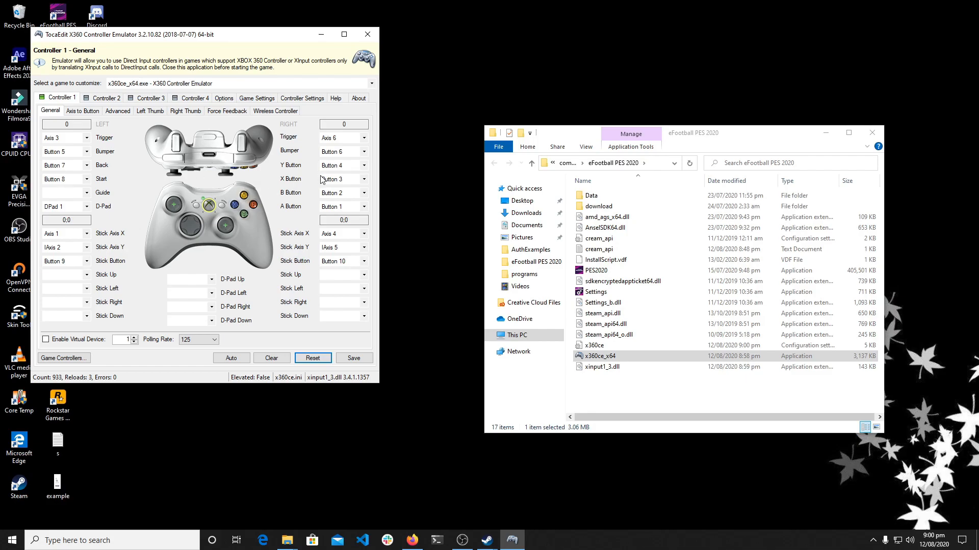
Save the Controller 1 mapping to x360ce.ini in the game folder and close x360ce
left_click(354, 357)
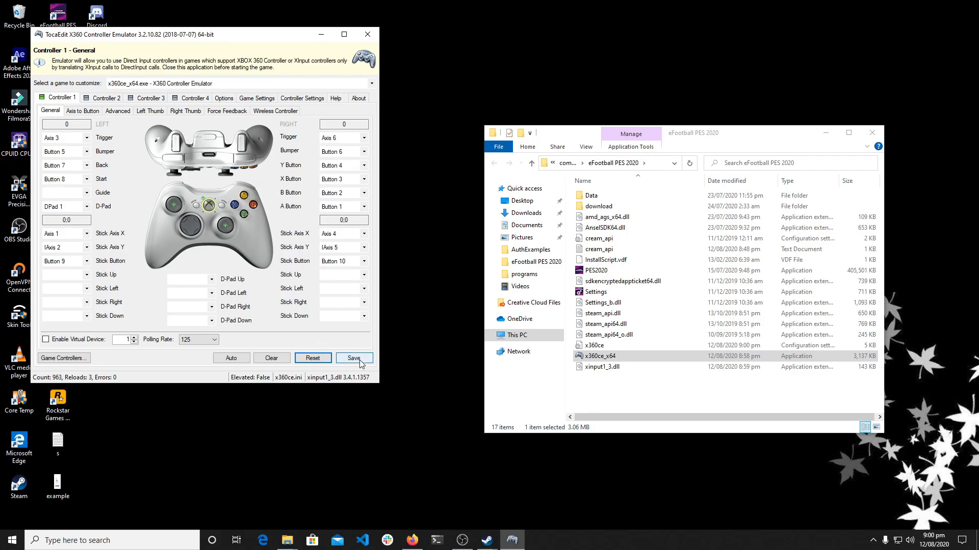
left_click(353, 358)
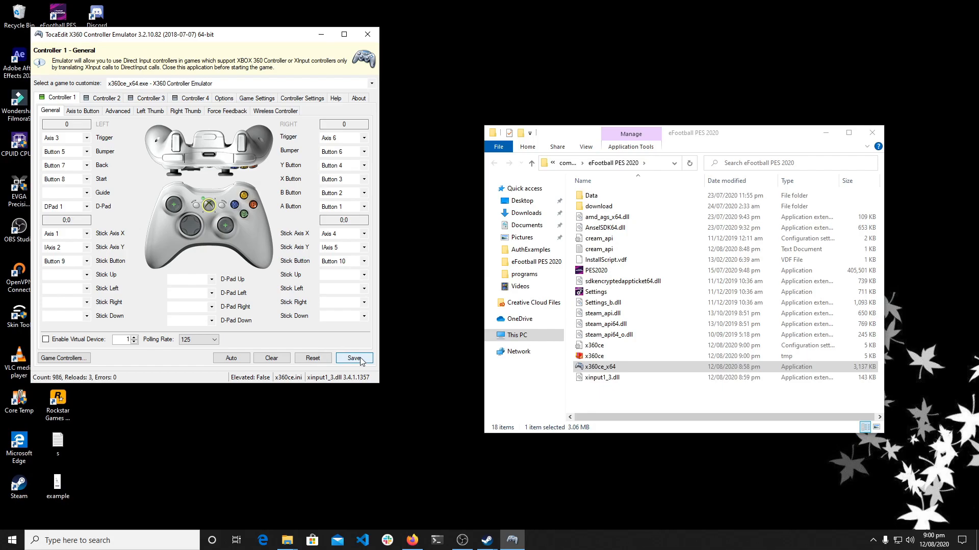
left_click(353, 358)
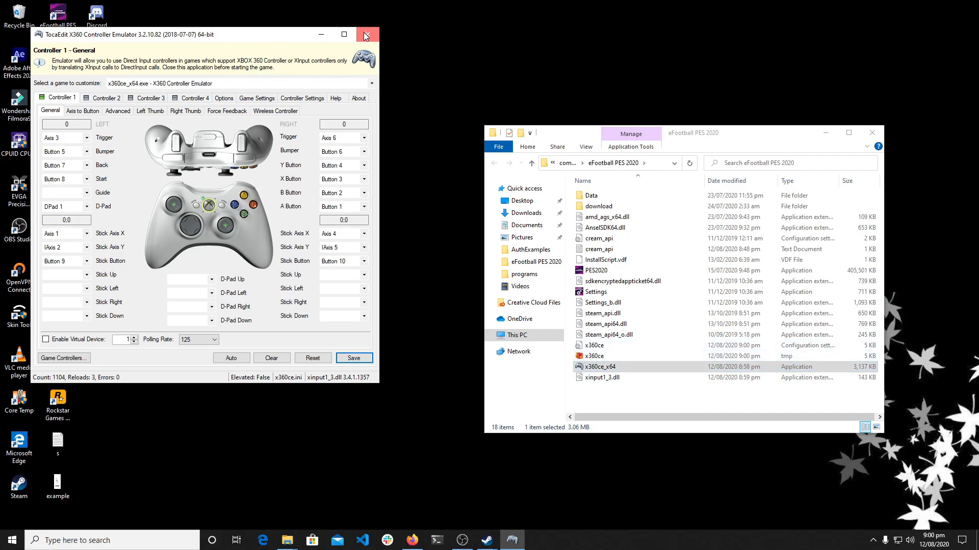
left_click(367, 34)
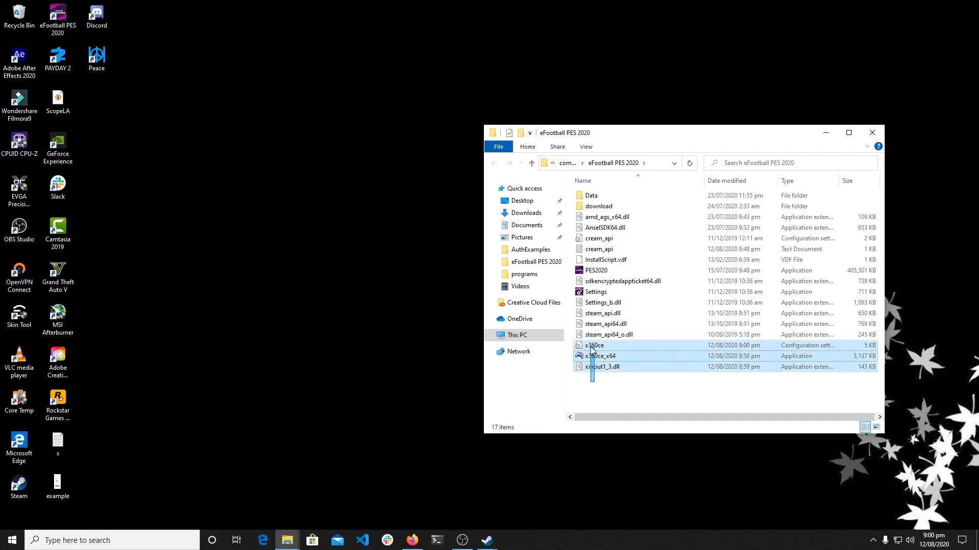
Check the three x360ce files in the game folder, then launch Settings.exe
left_click(601, 367)
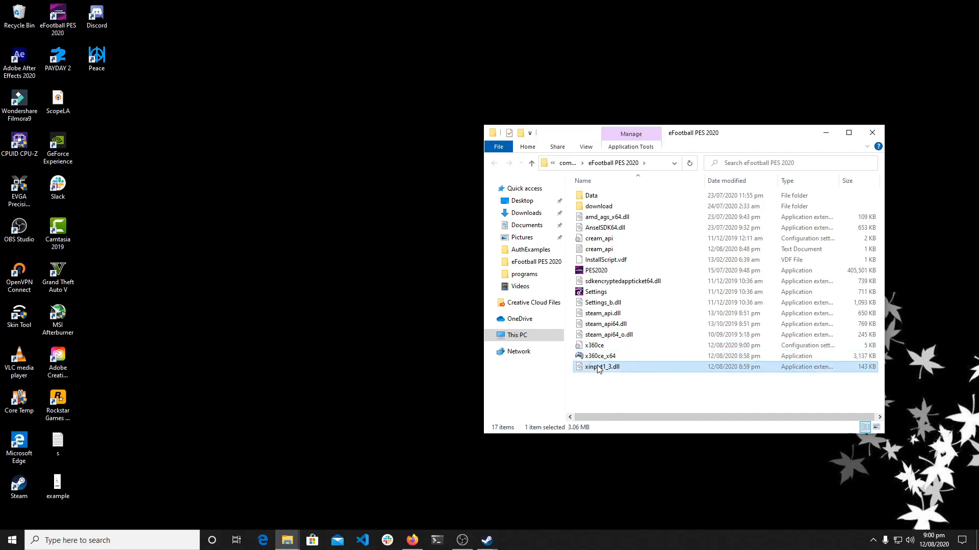
left_click(600, 356)
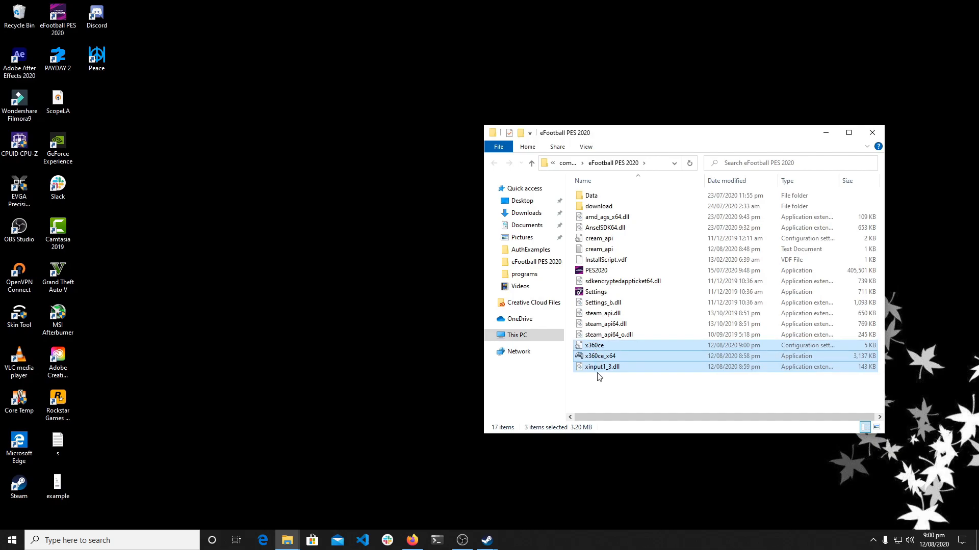
left_click(595, 292)
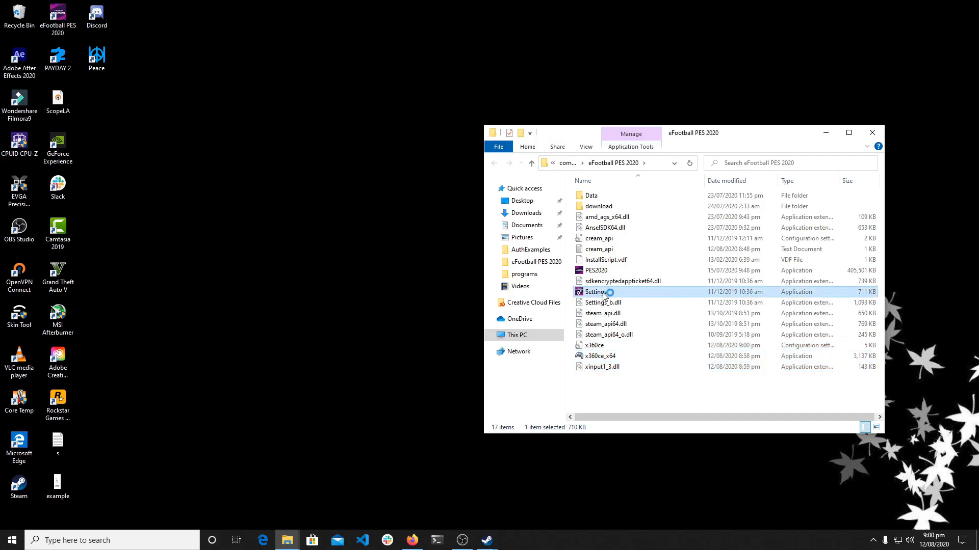
double_click(596, 292)
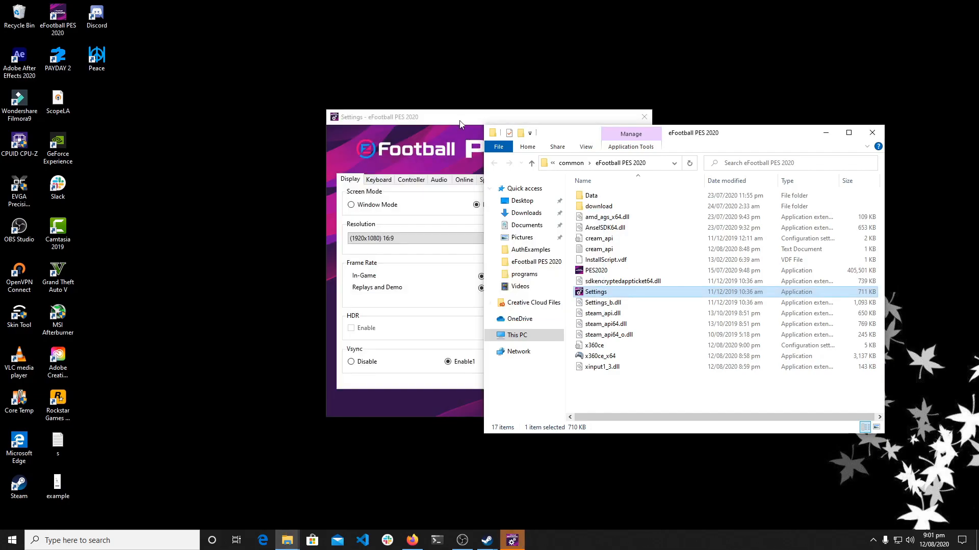
In the Controller settings, try DirectInput with the Wireless Controller device
left_click(411, 179)
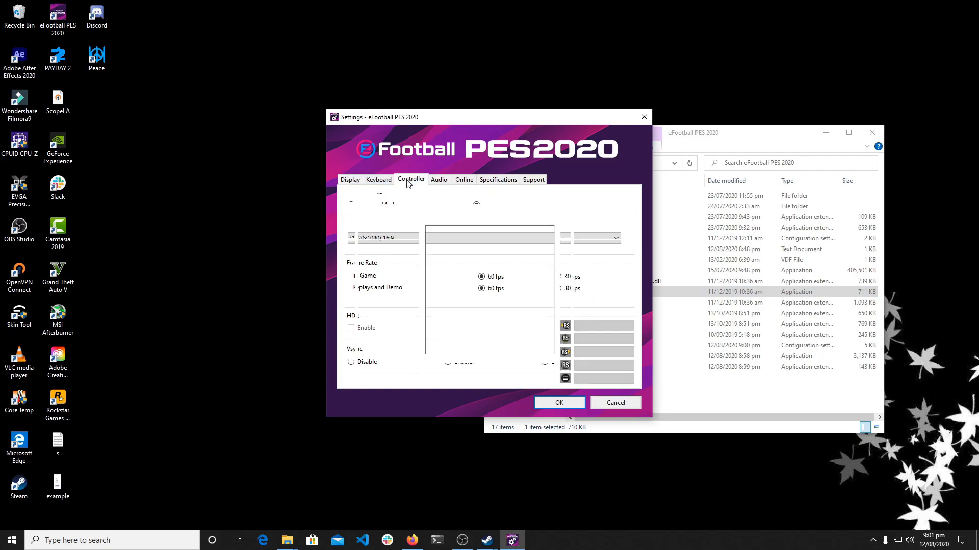
left_click(411, 179)
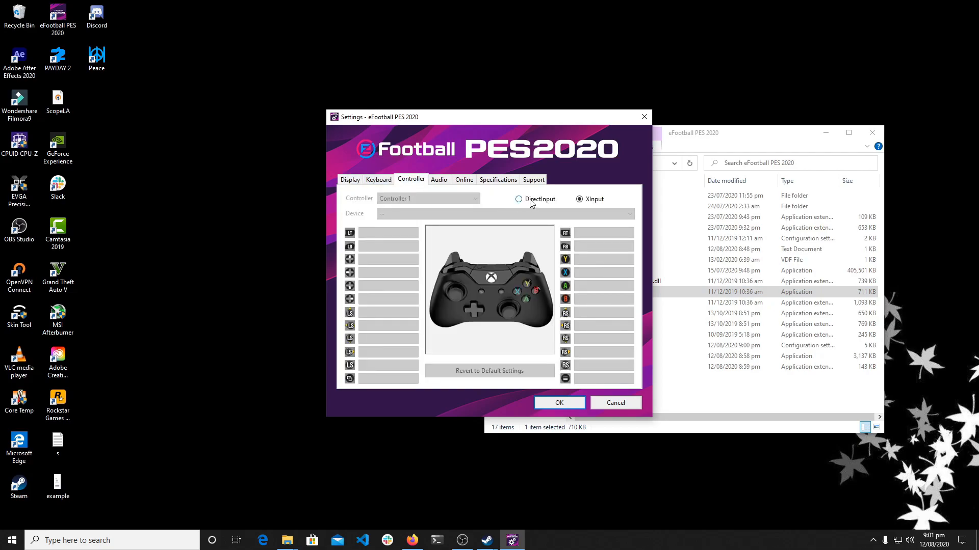
left_click(505, 213)
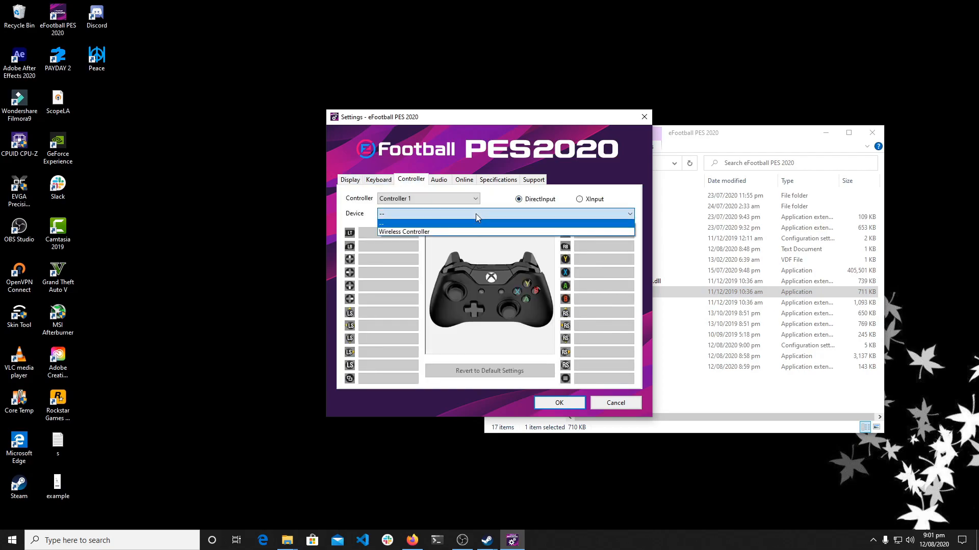
left_click(403, 232)
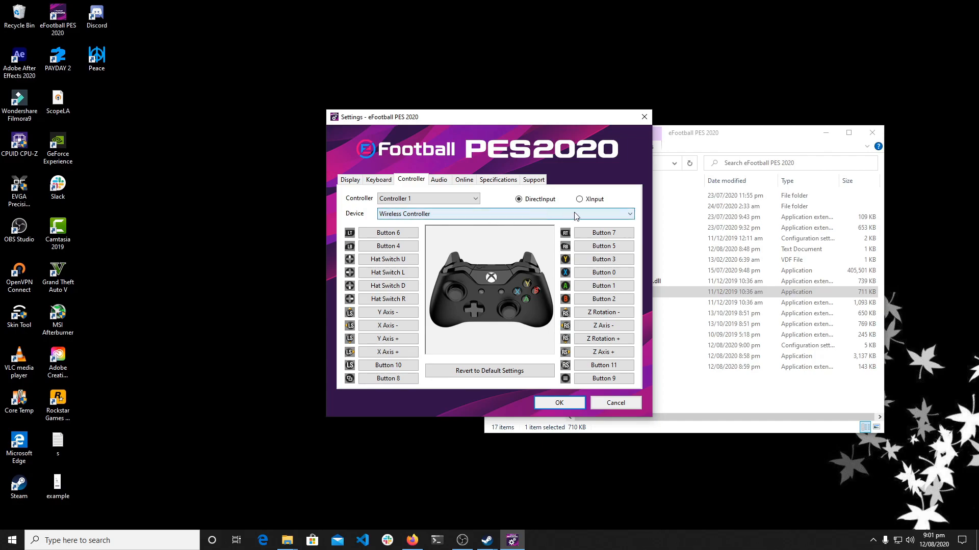
Switch the controller input back to XInput and confirm with OK
left_click(579, 199)
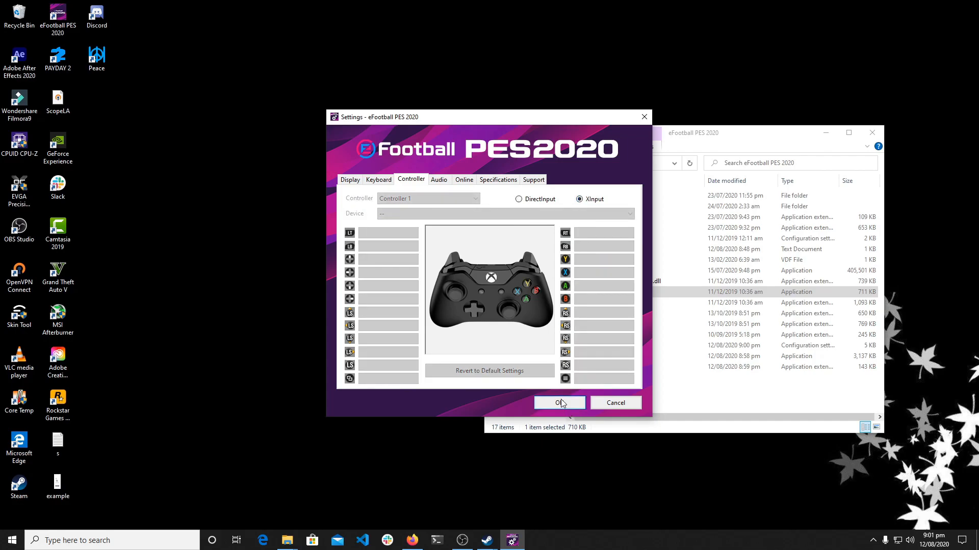
mouse_move(536, 405)
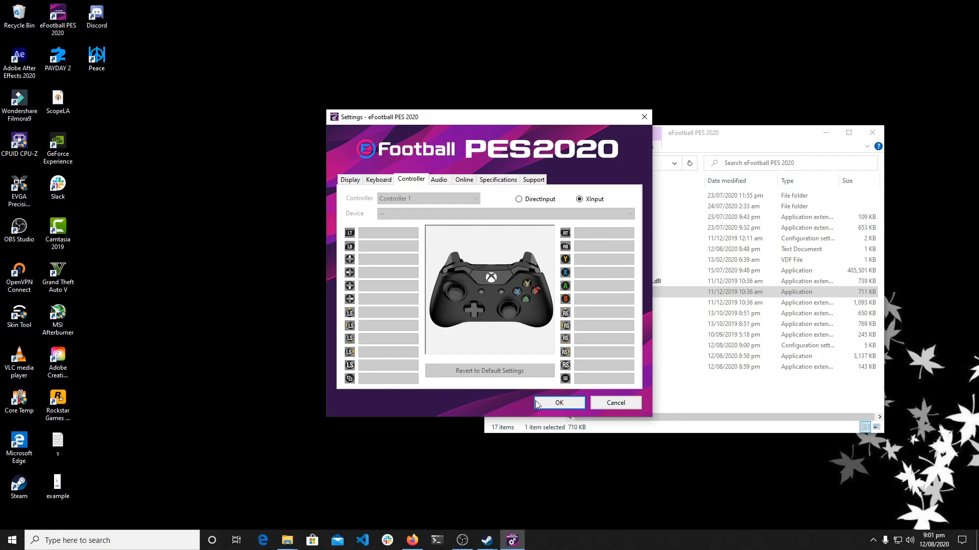
left_click(559, 403)
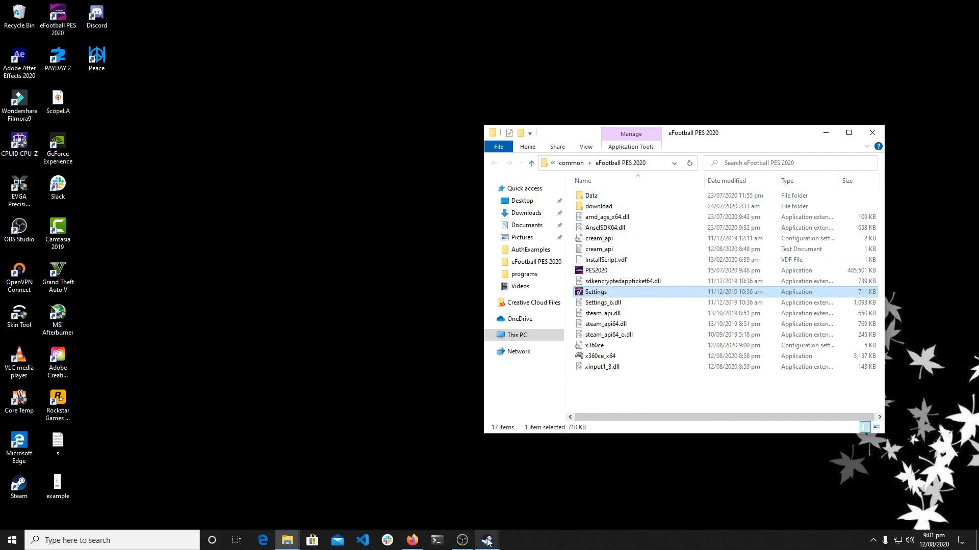
Launch PES2020.exe from the game's installation folder
left_click(596, 271)
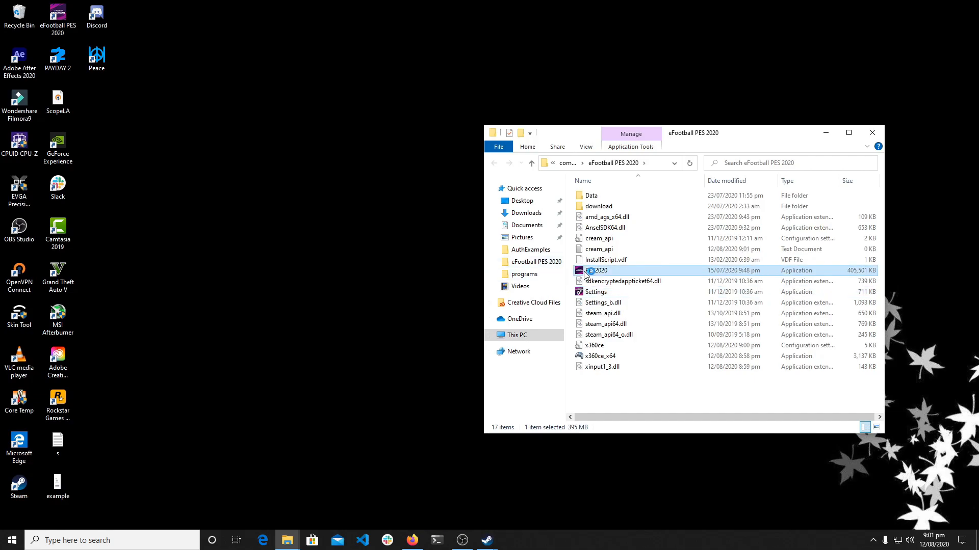
mouse_move(872, 133)
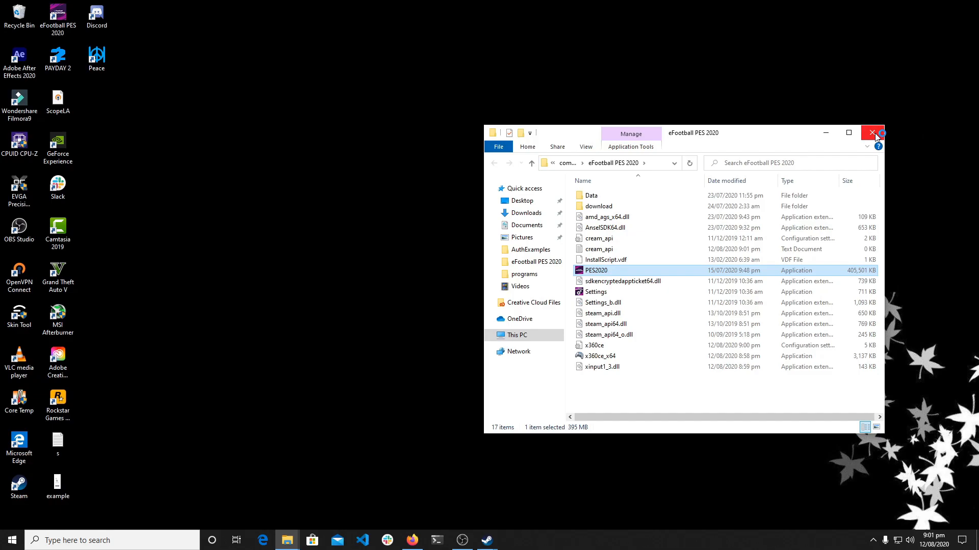
mouse_move(872, 132)
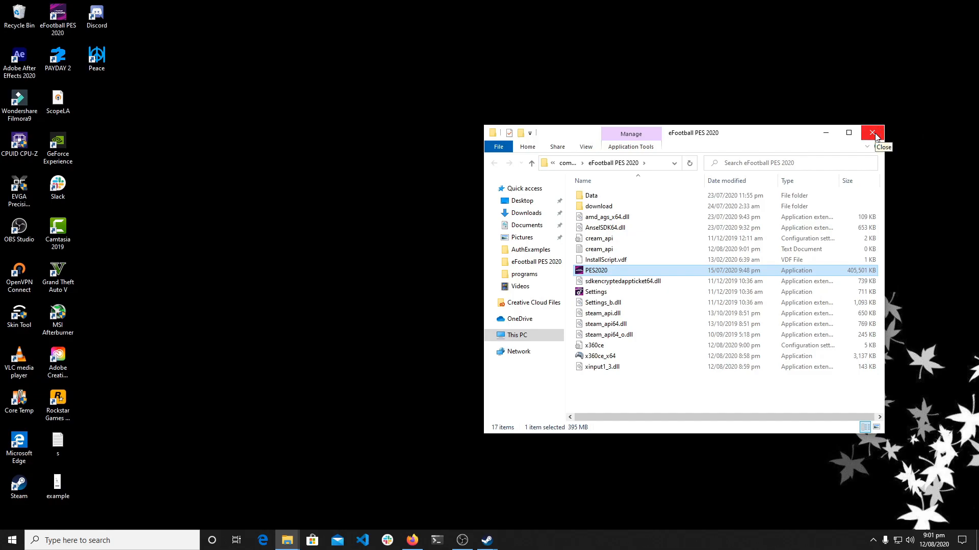
double_click(596, 270)
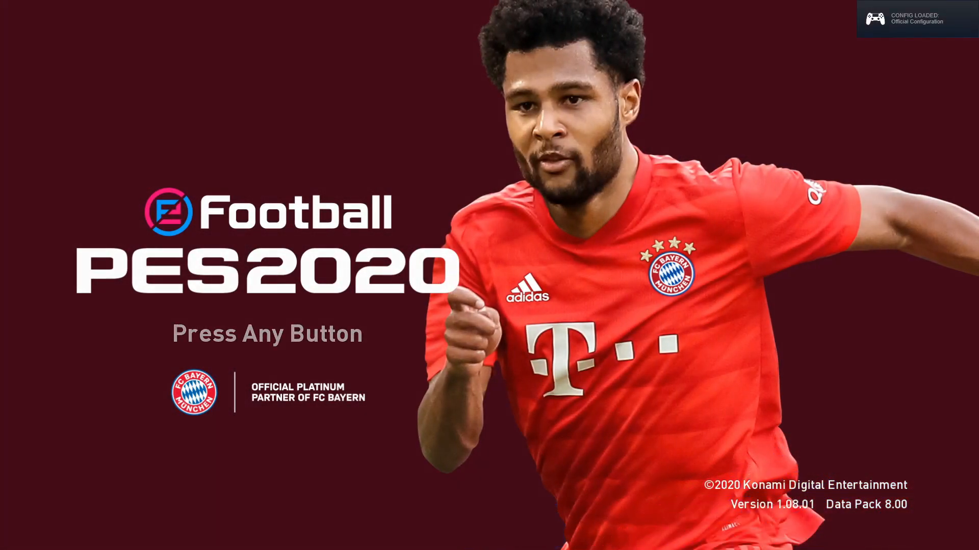
Get past the Press Any Button title screen, play, then exit the game
key("enter")
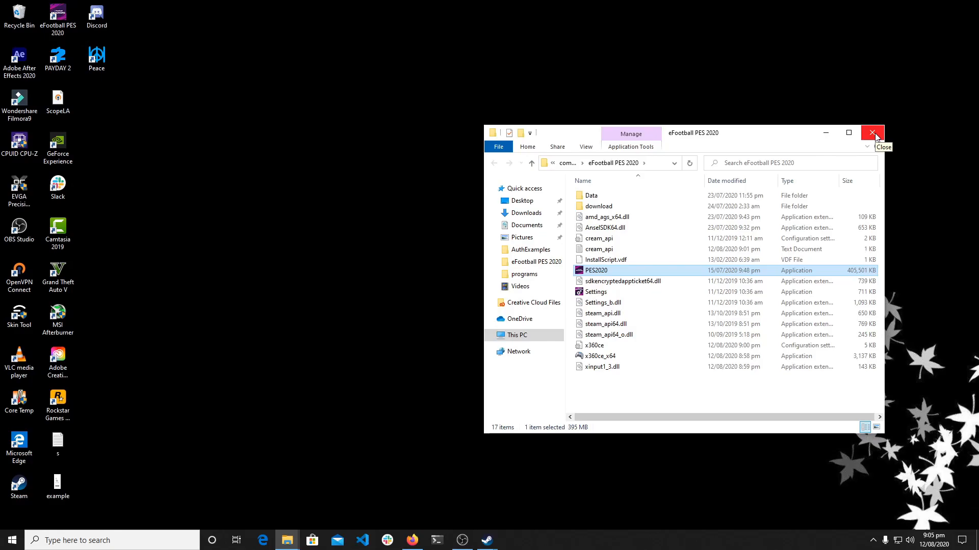
Close the game folder window and bring up Steam Big Picture's power menu
left_click(873, 133)
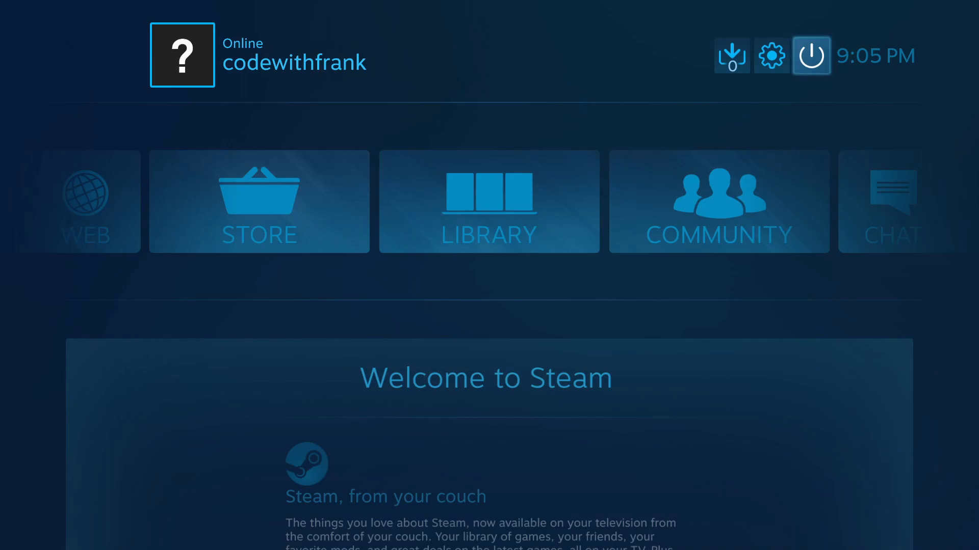
left_click(811, 55)
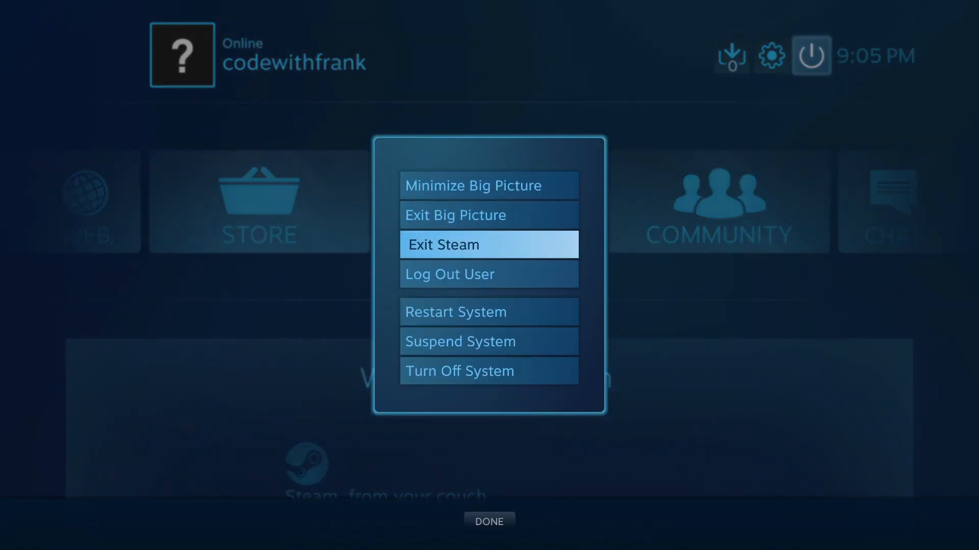